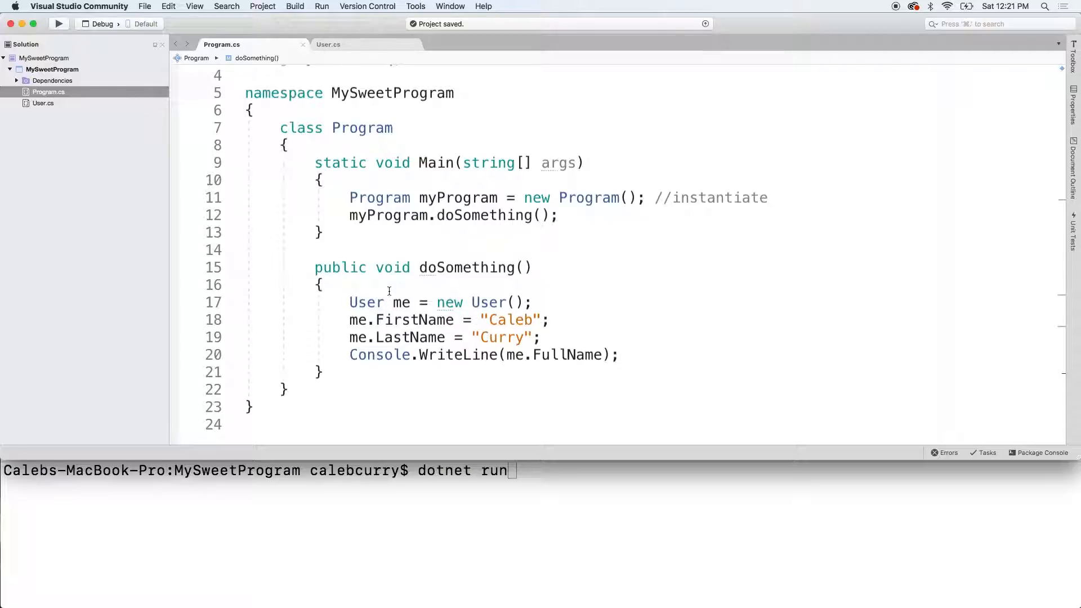
- Replace the print line with User you = new User(); and begin me.FirstName/me.LastName assignments
double_click(367, 302)
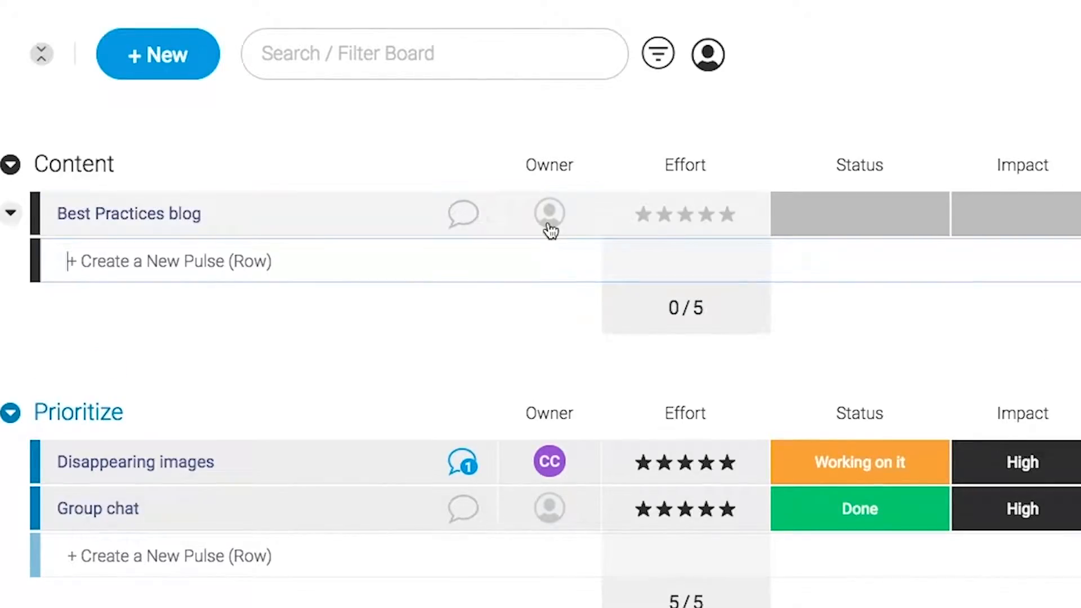
left_click(550, 213)
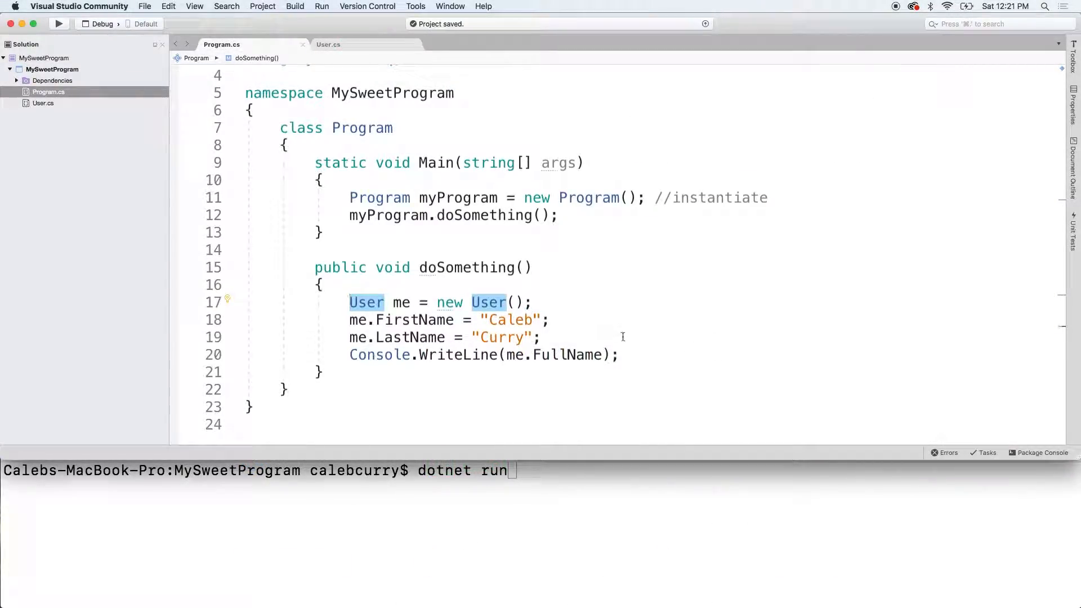
double_click(402, 302)
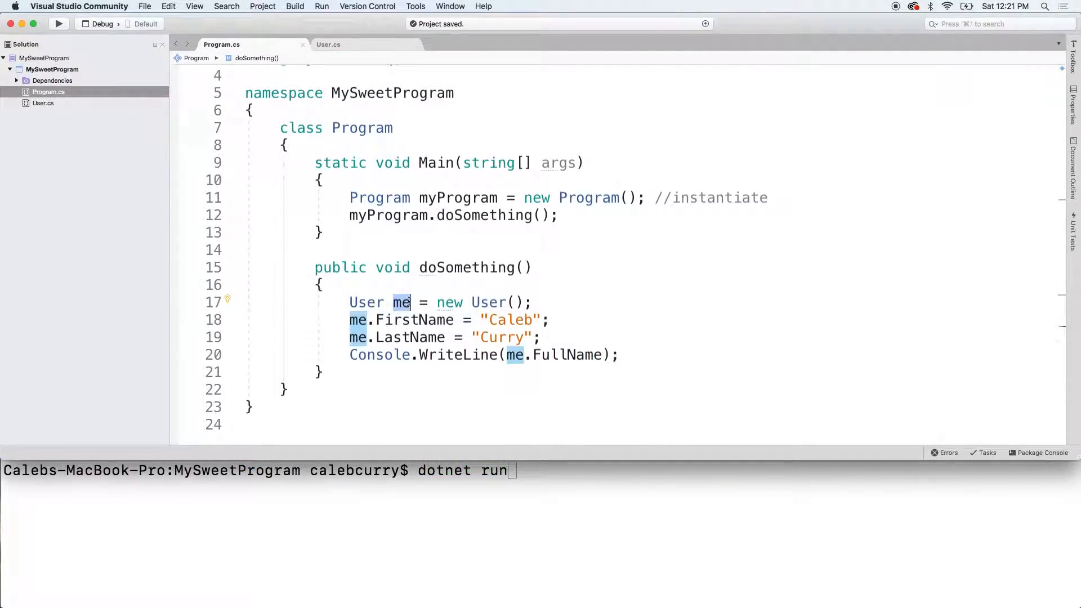
left_click(587, 338)
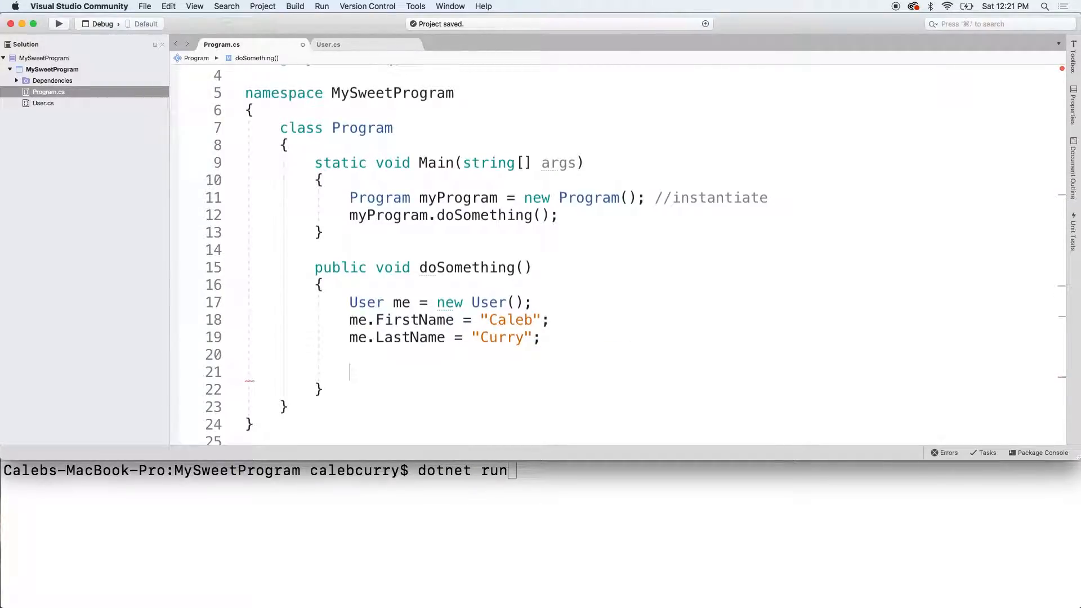
type("User you =")
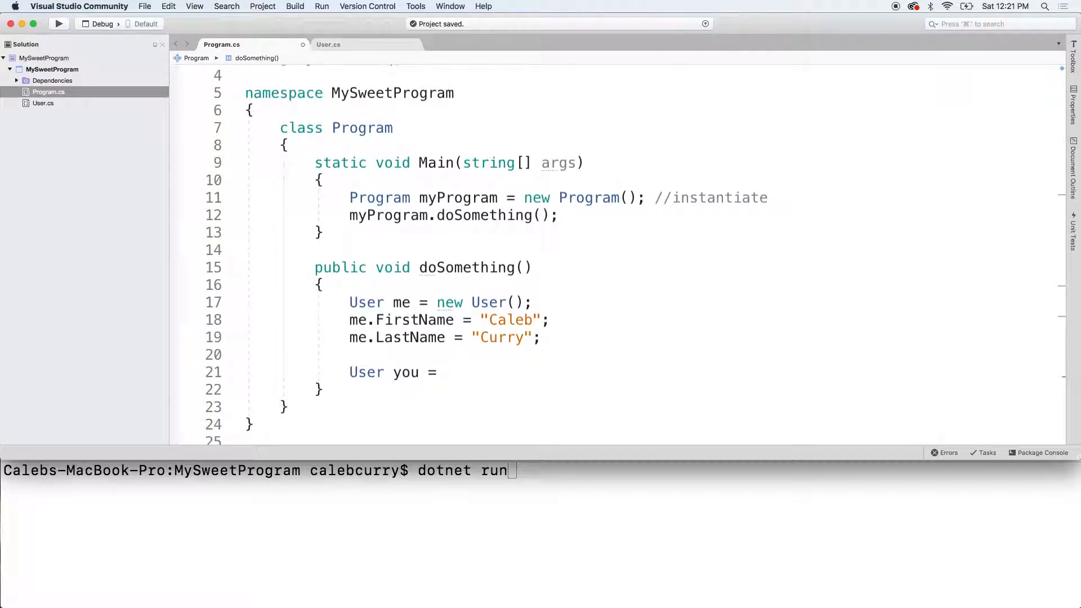
type("new User();")
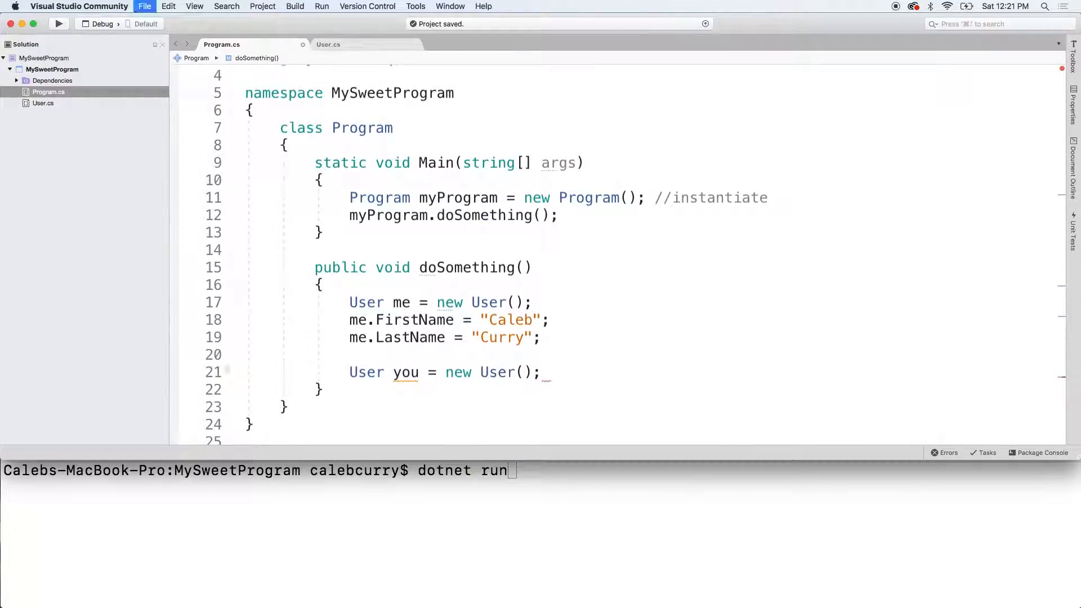
type("me.FirstName = \"Sub\";")
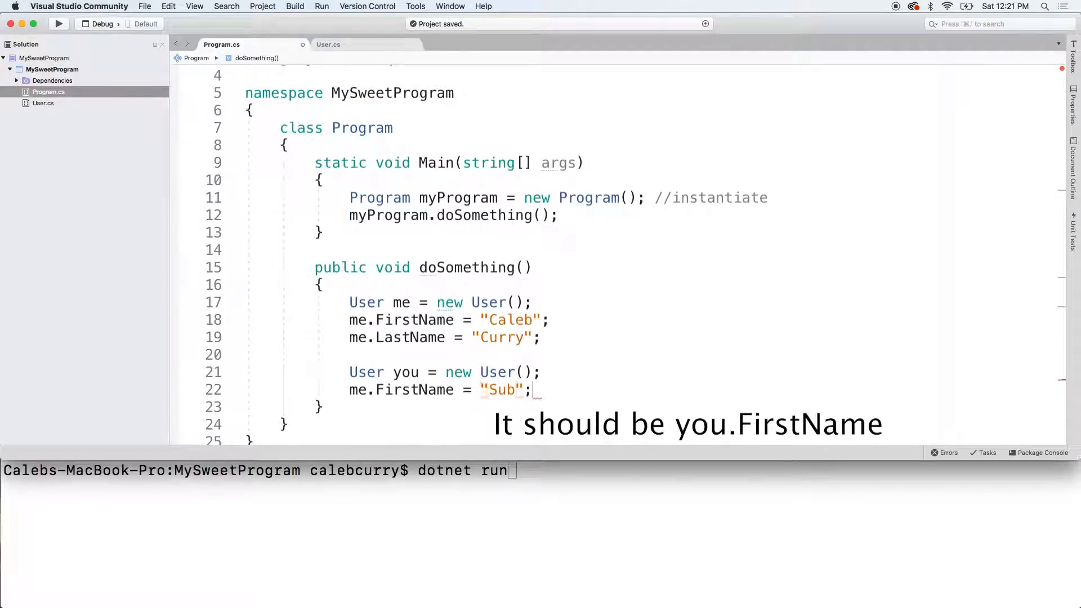
type("me.LastName = \"Scriber\";")
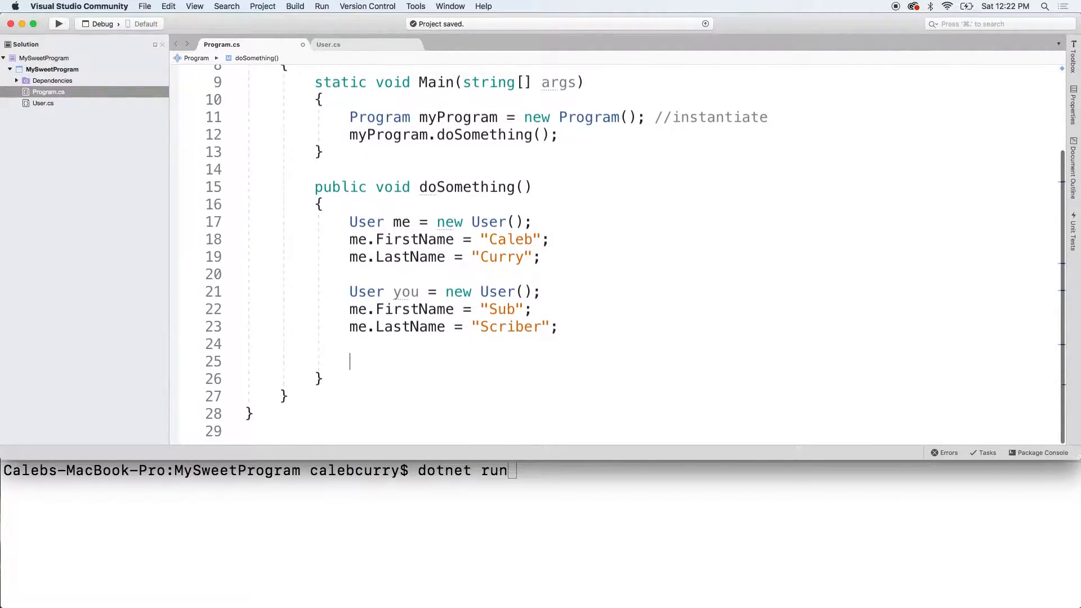
- Declare List<User> users = new List<User>(); after briefly trying var instead
type("List<>")
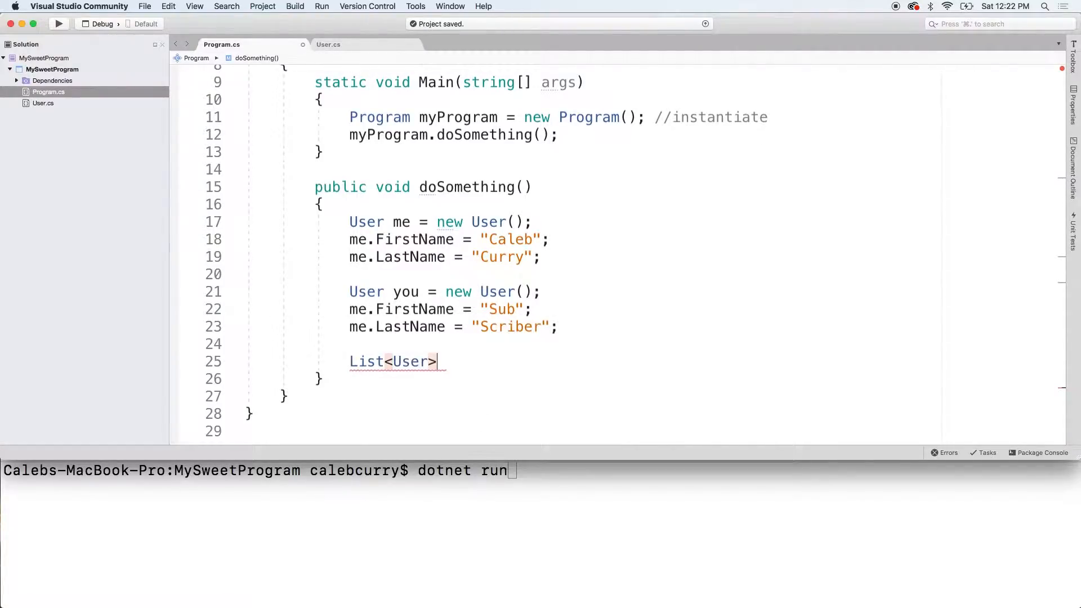
type("users = new")
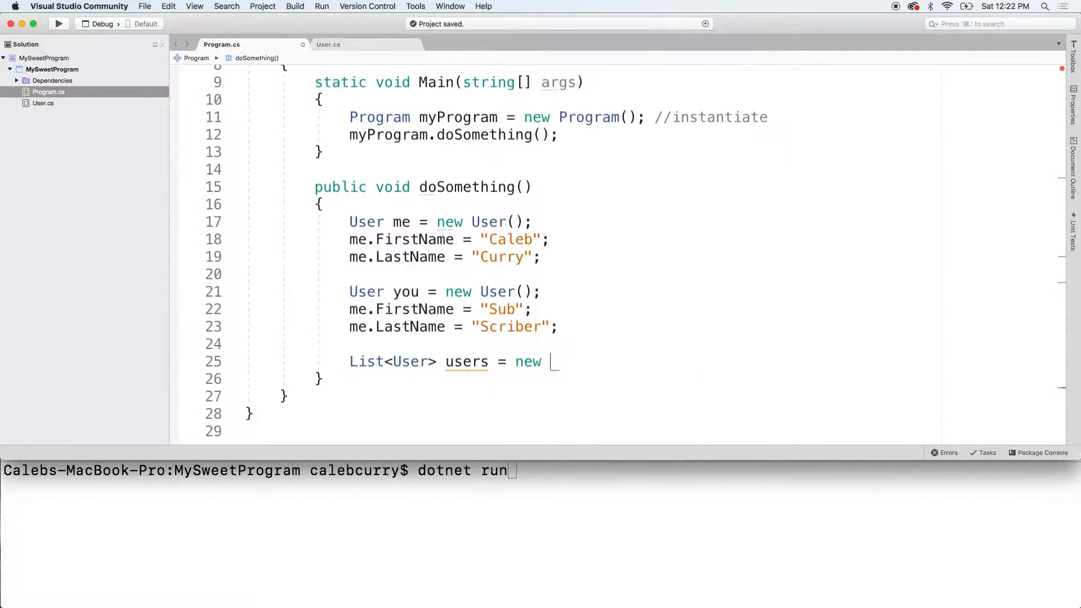
type("List<User>();")
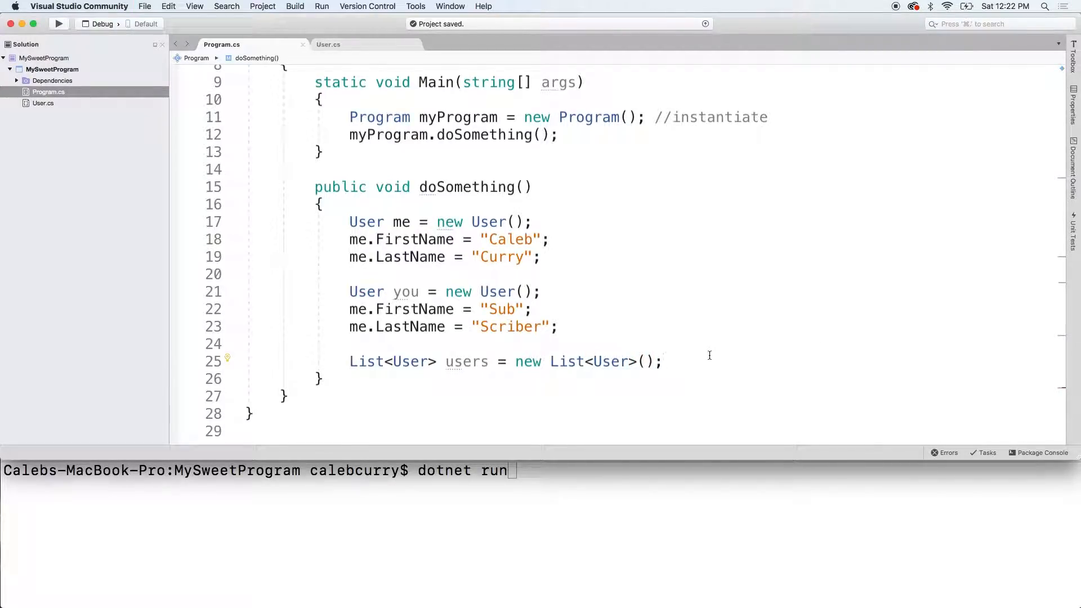
mouse_move(526, 362)
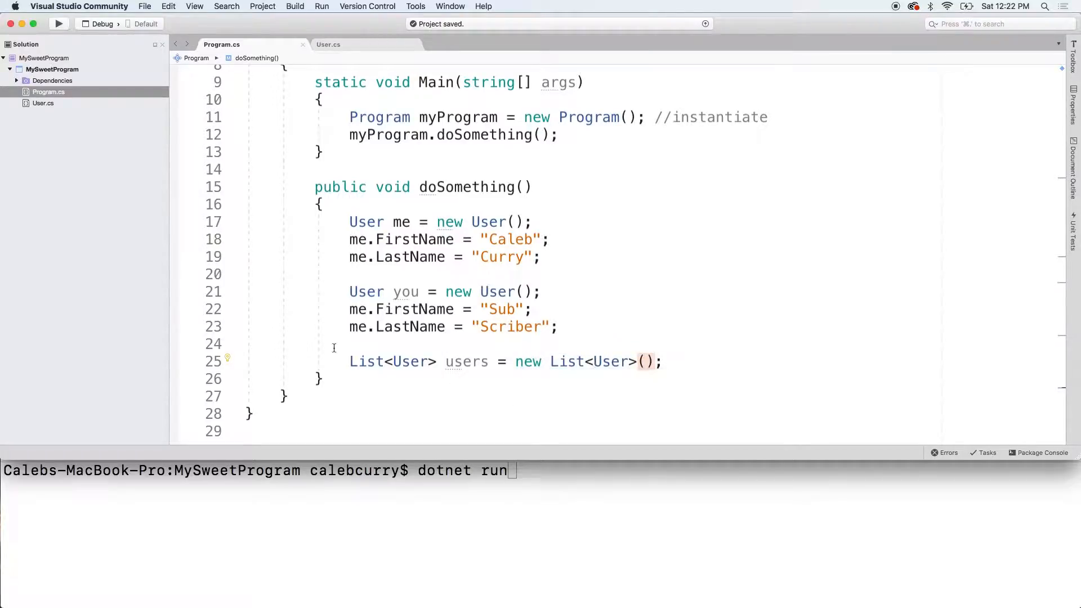
double_click(368, 362)
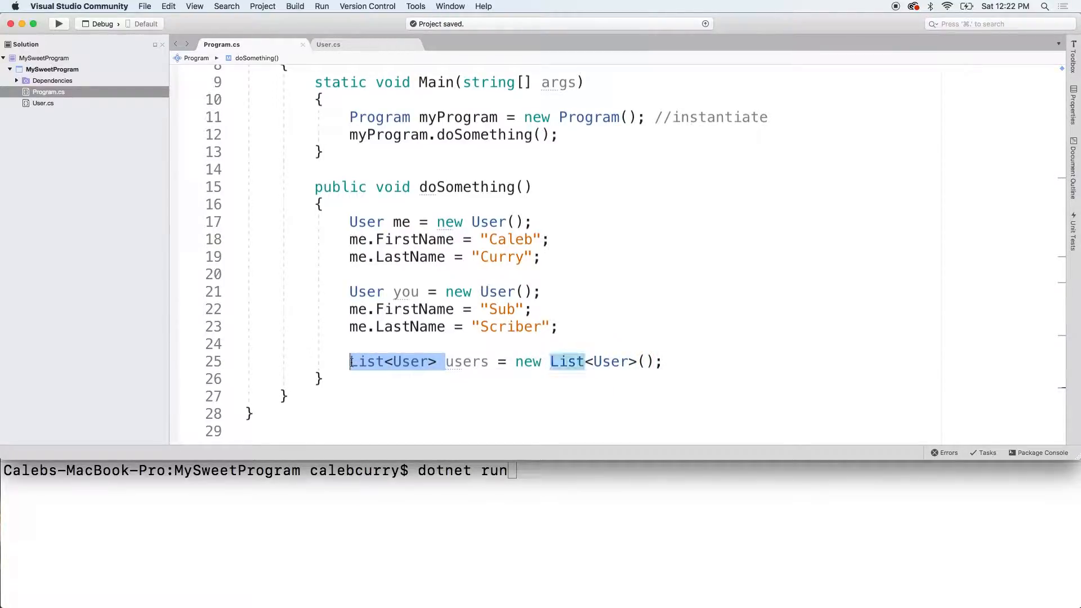
type("var")
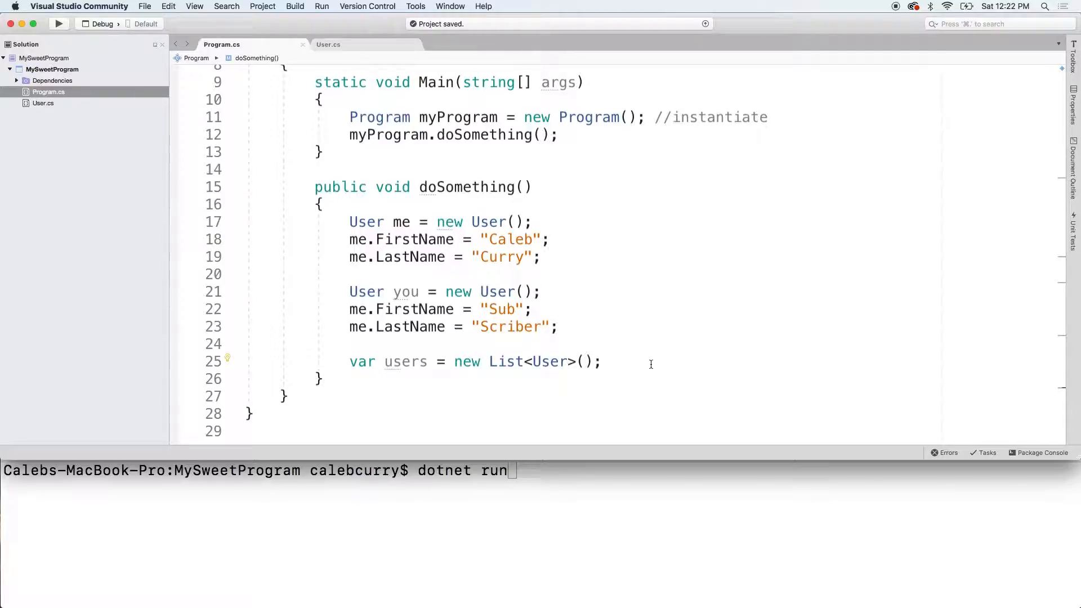
double_click(361, 362)
type("List<User>")
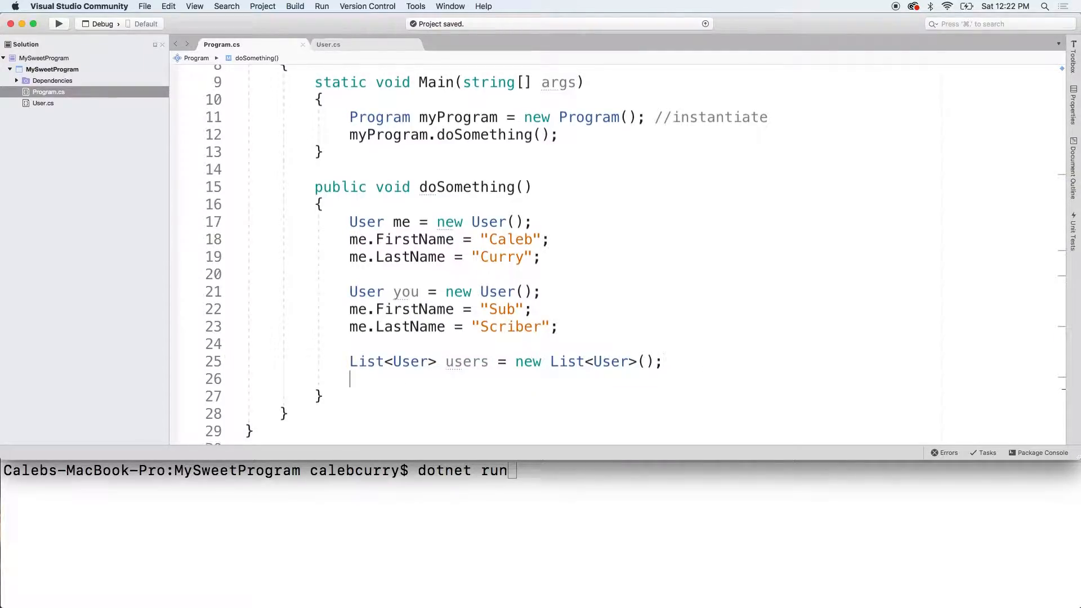
- Write users.Add(me); users.Add(you); on one line after the list declaration
type("users.Add(")
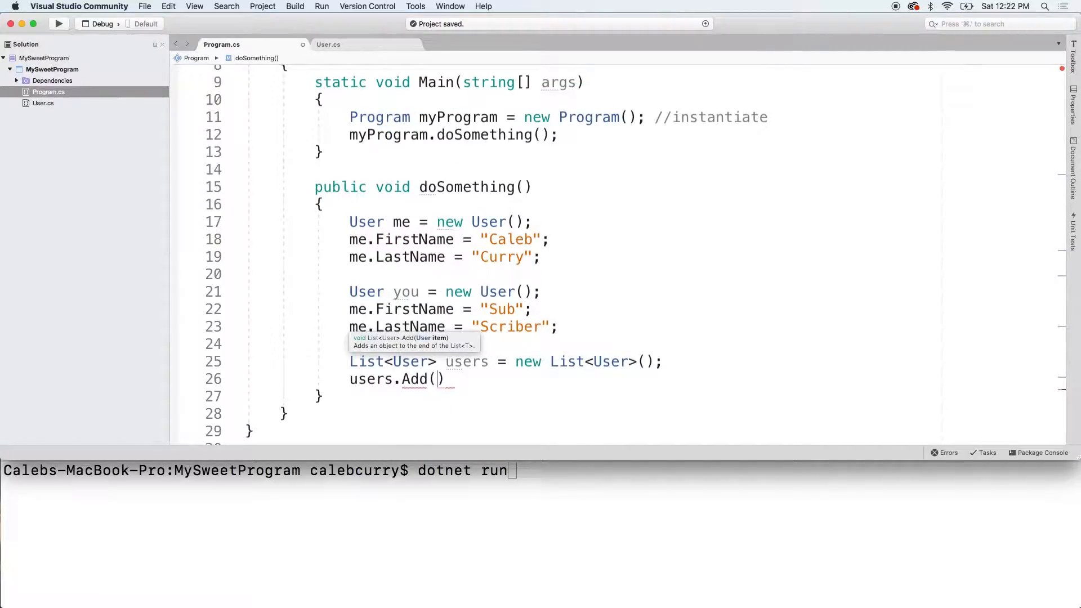
type("me")
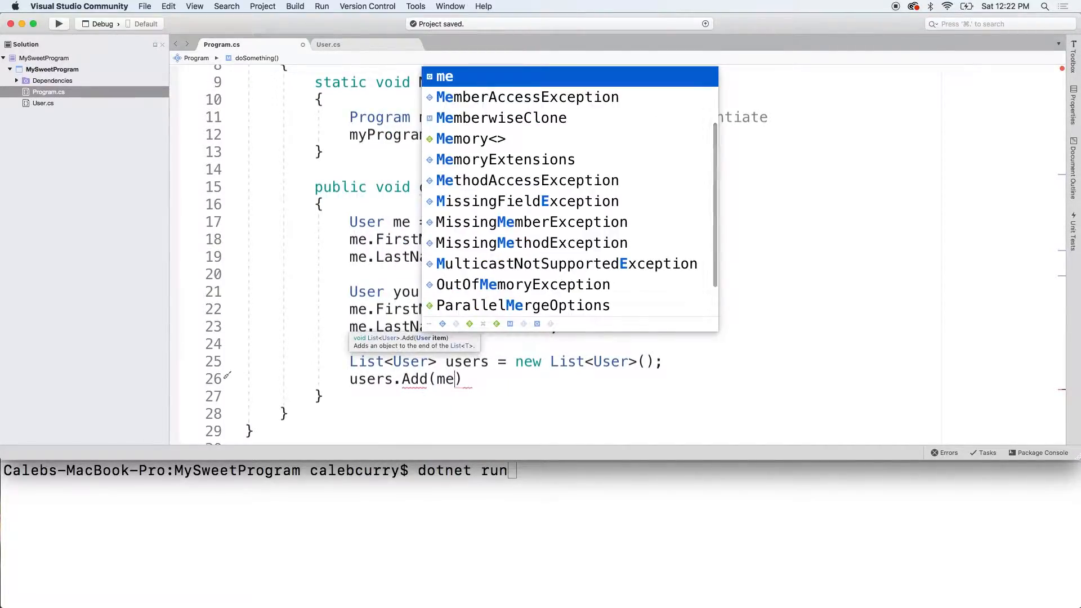
type("; users.")
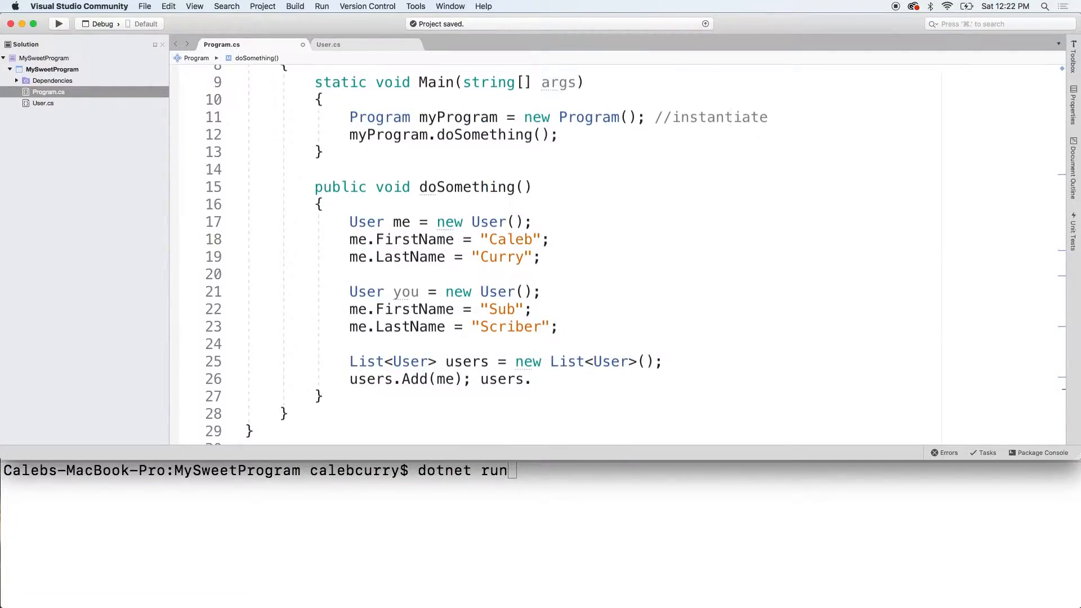
type("Add(you)")
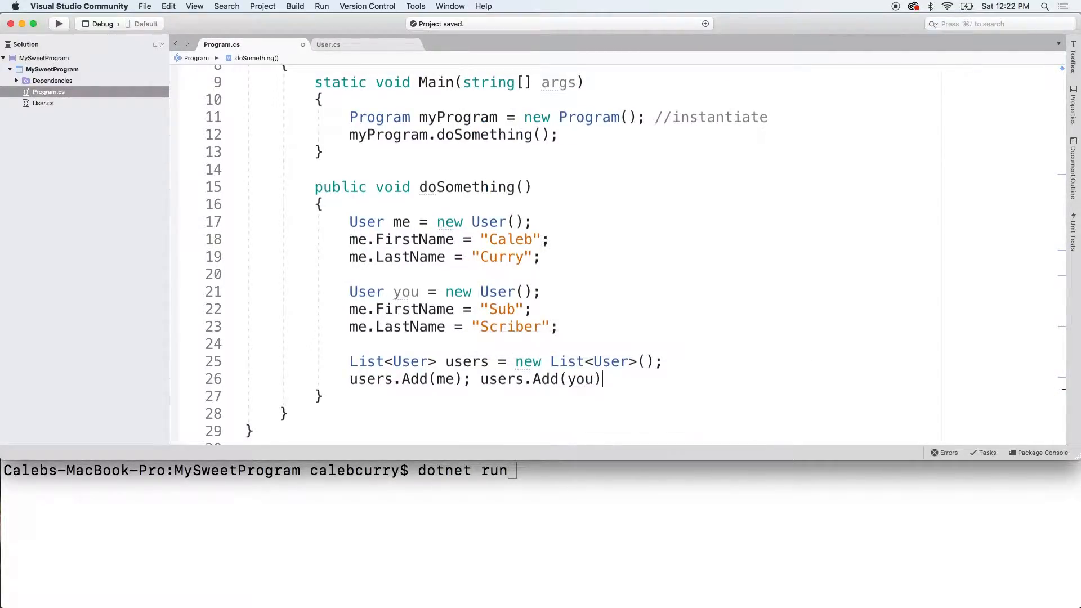
type(";")
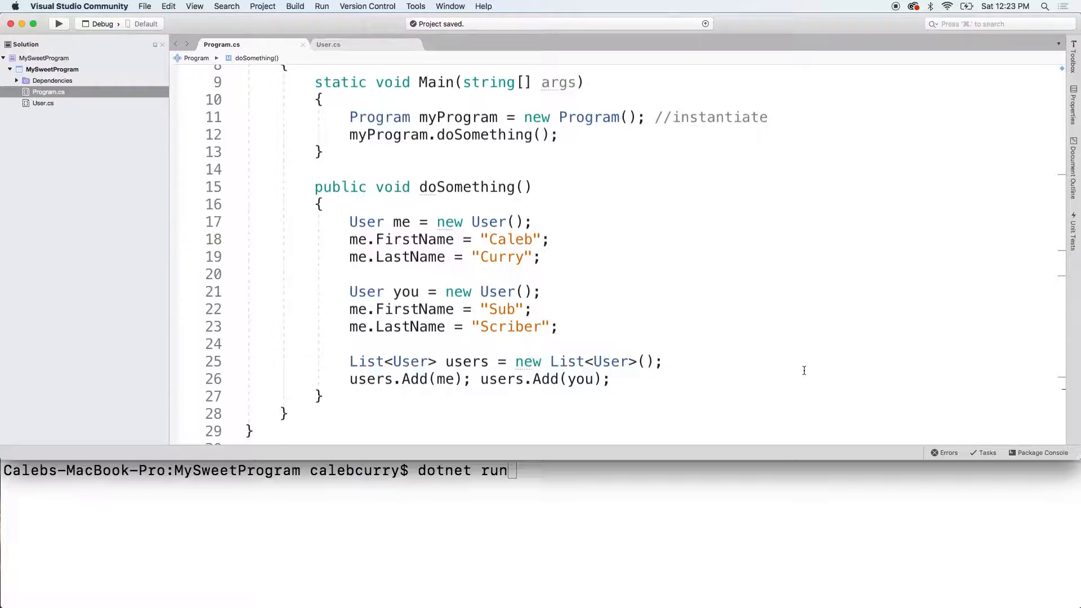
left_click(324, 396)
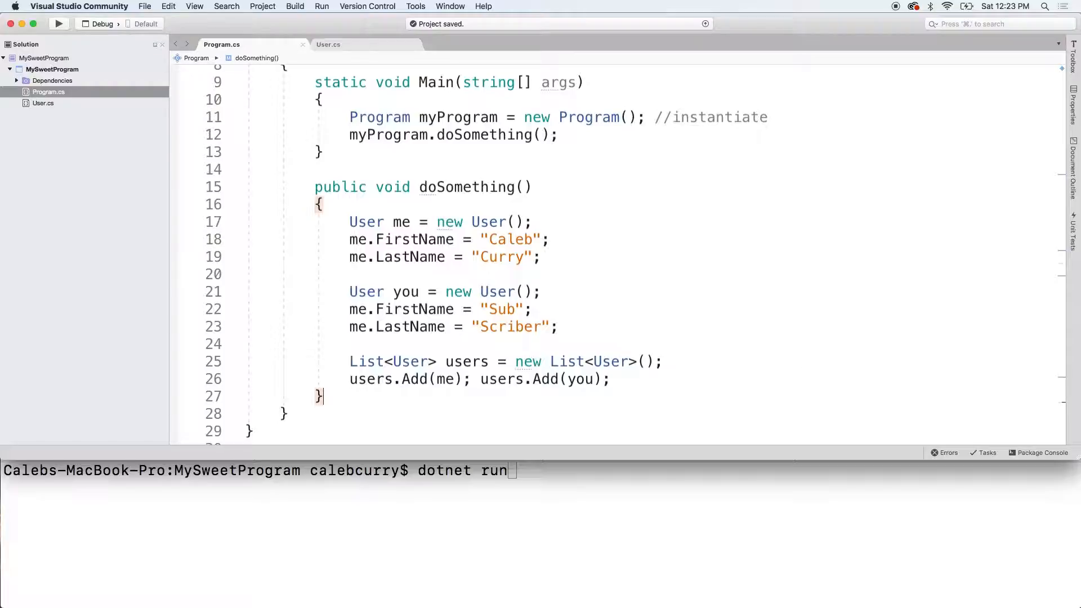
- Start a foreach loop header declaring a User loop variable u
key("enter")
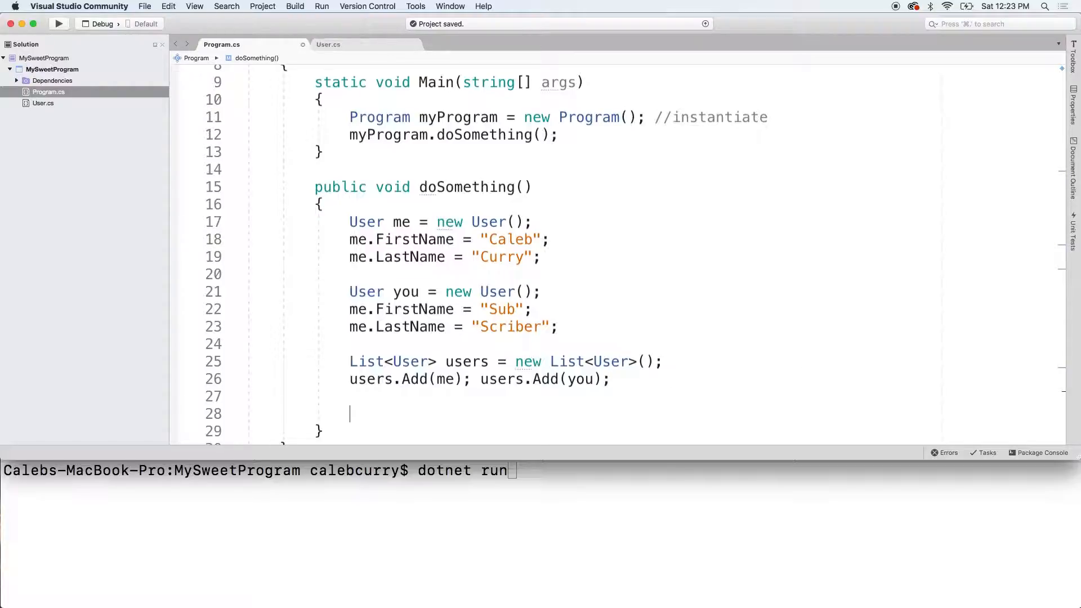
type("foreach()")
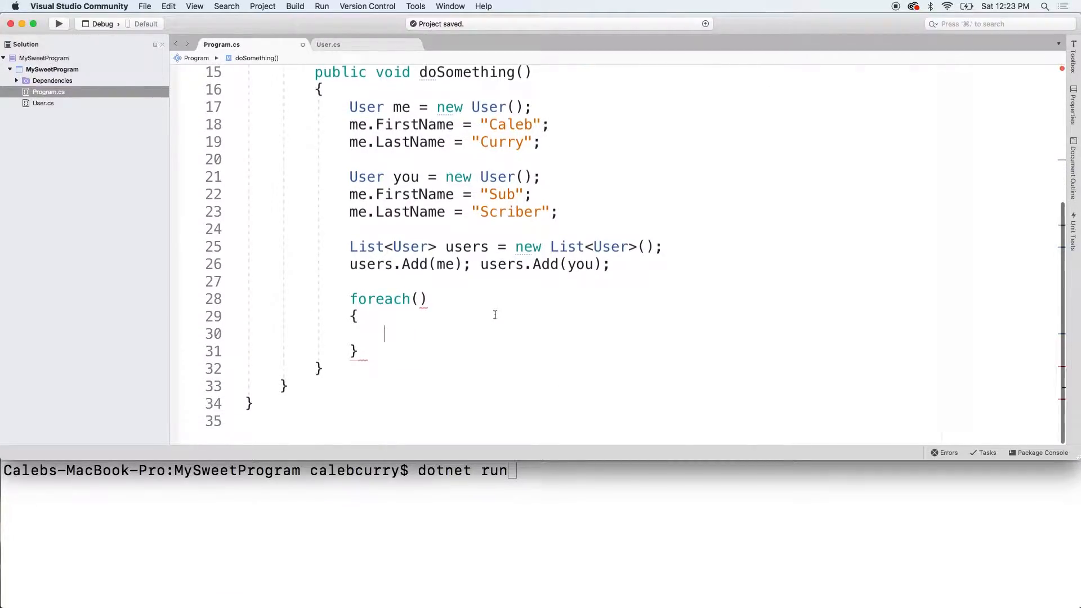
left_click(421, 298)
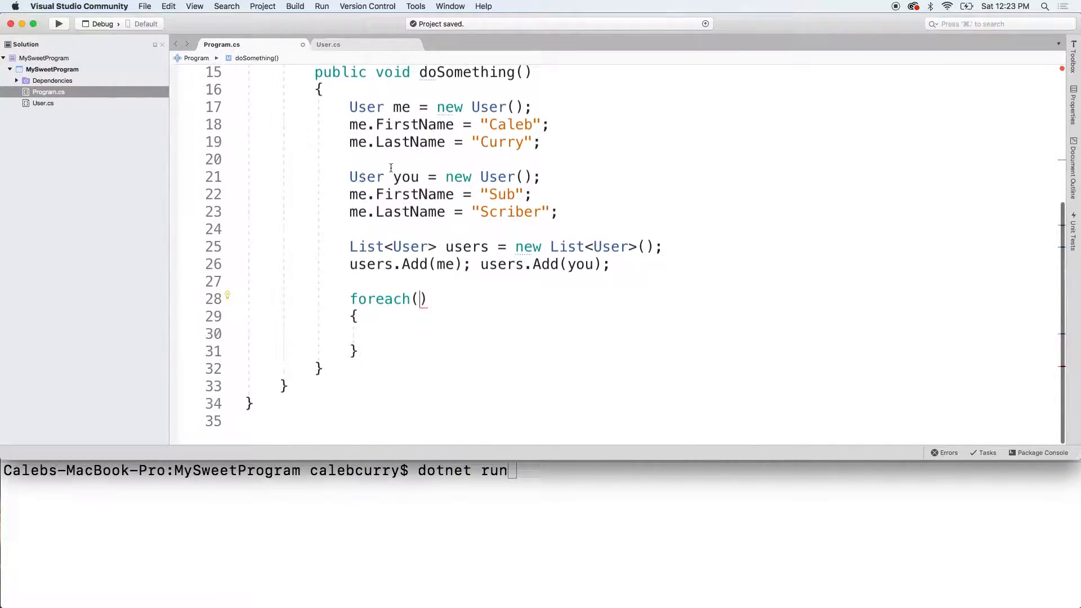
mouse_move(581, 329)
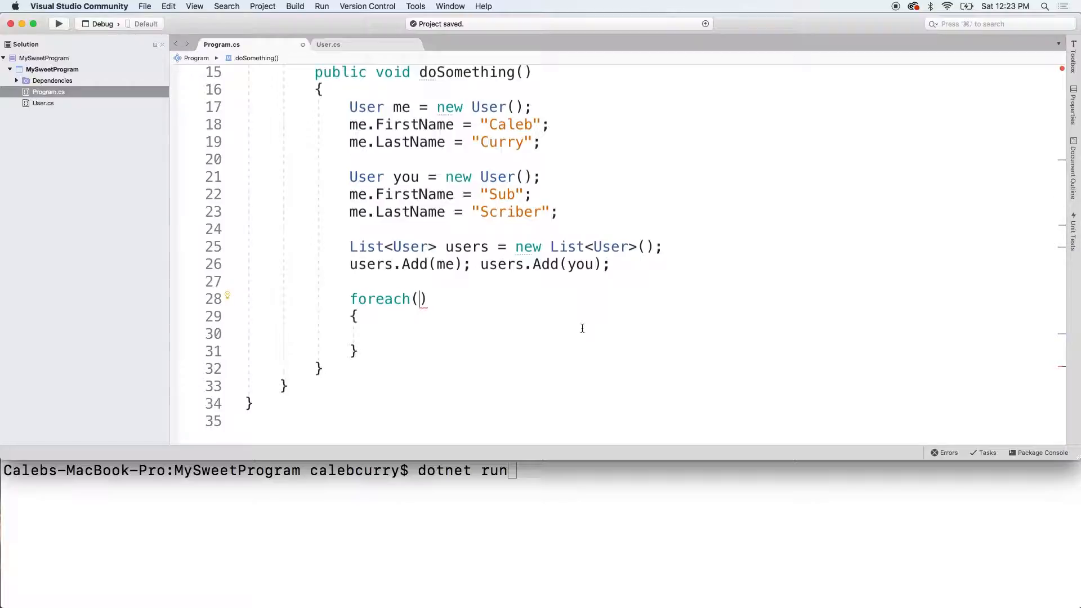
type("User")
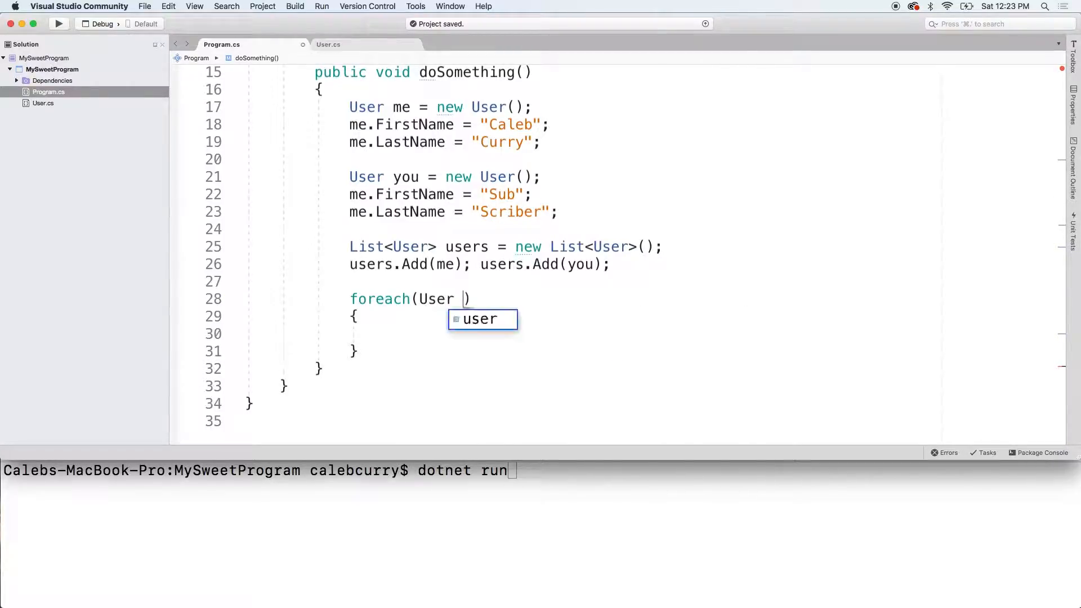
type("u:")
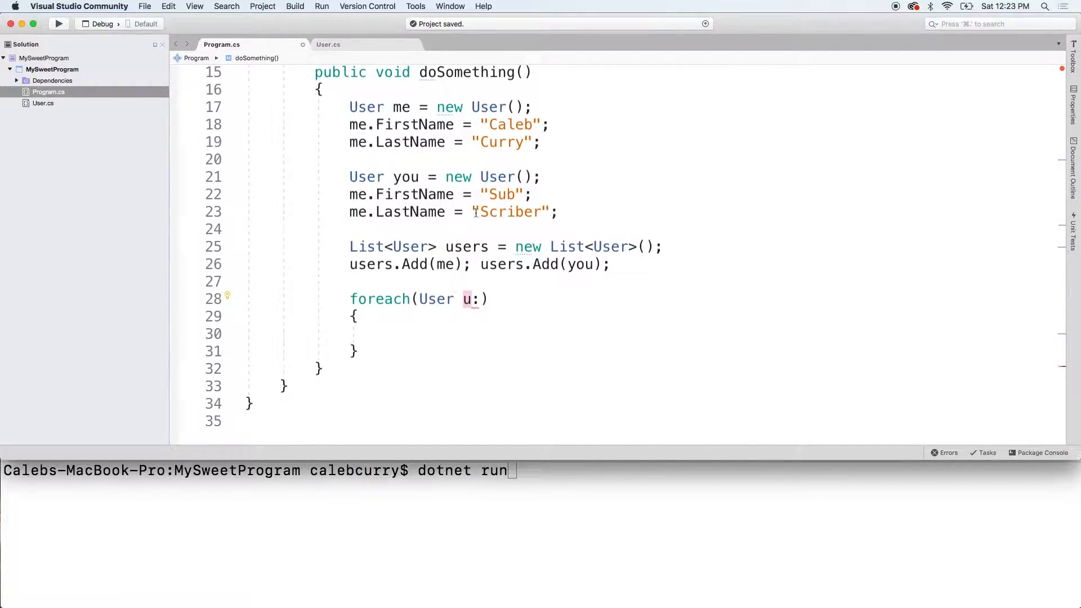
- Rename the loop variable to usr and make it loop in users
double_click(405, 176)
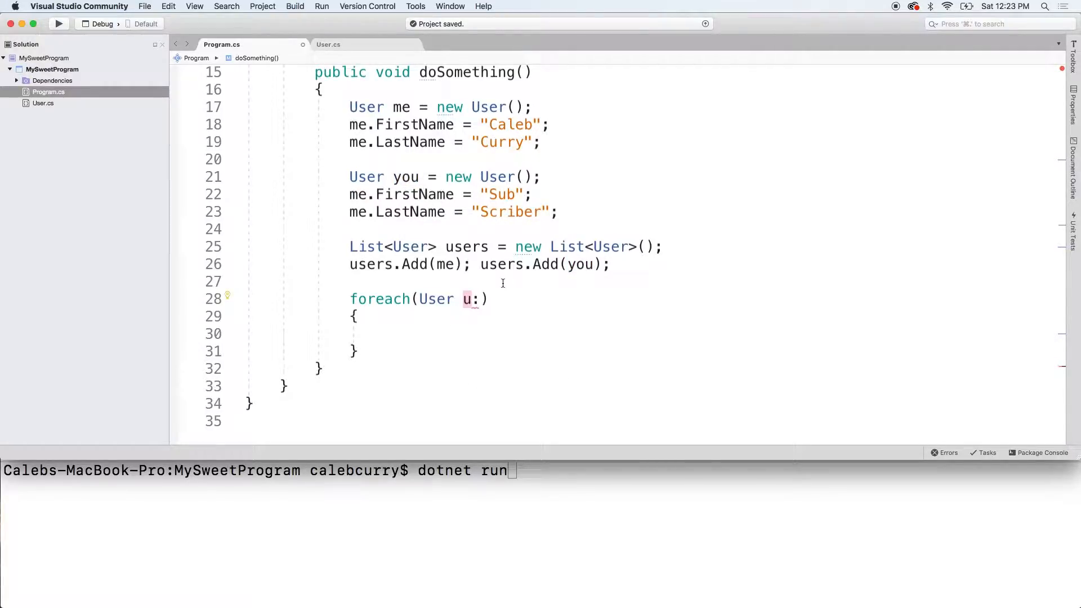
key("Backspace")
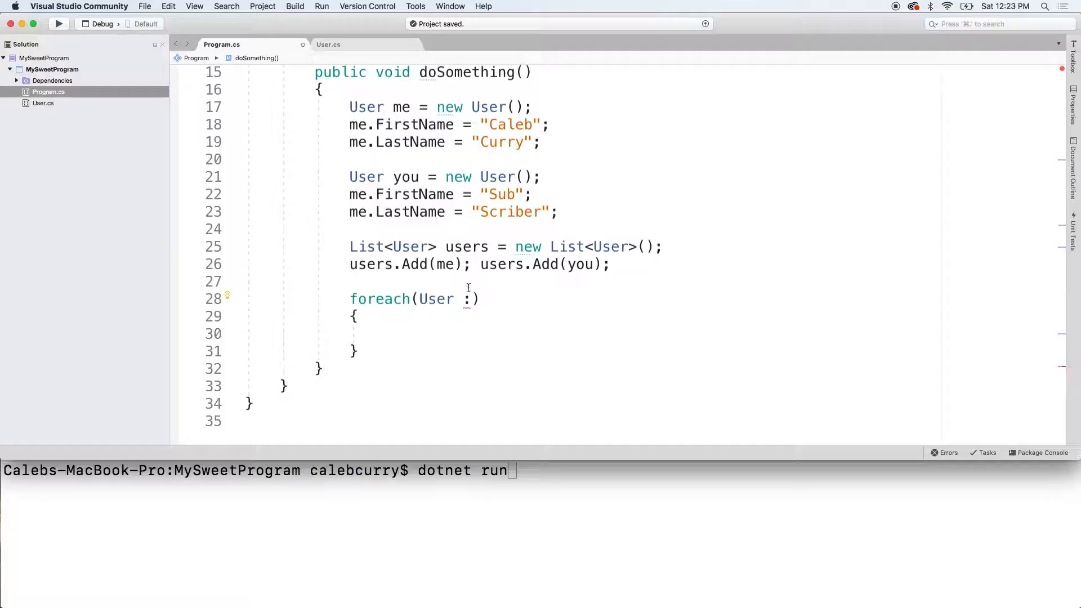
type("u")
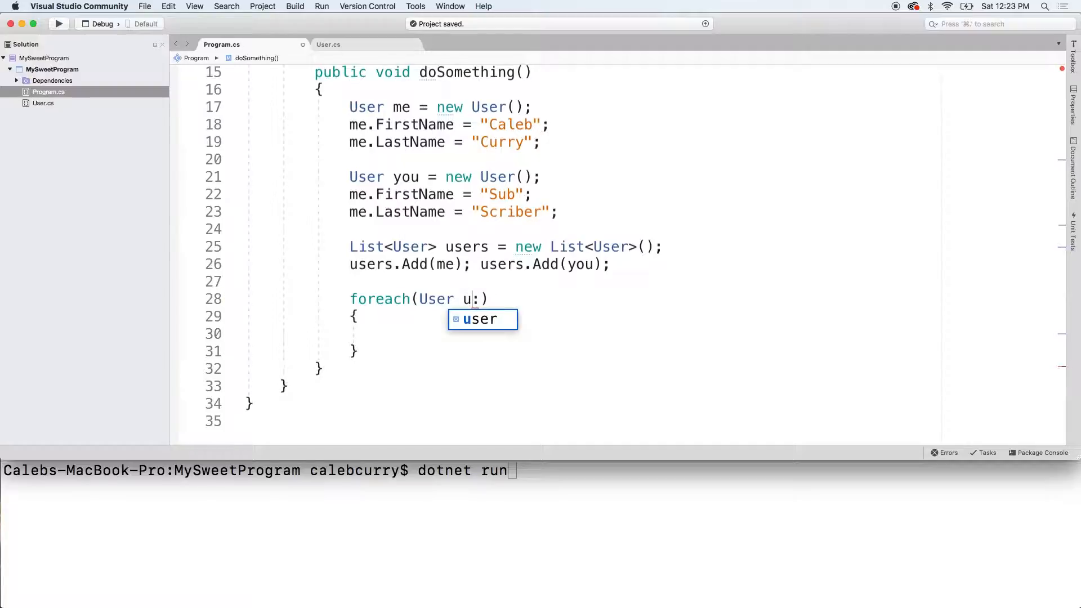
type("sr")
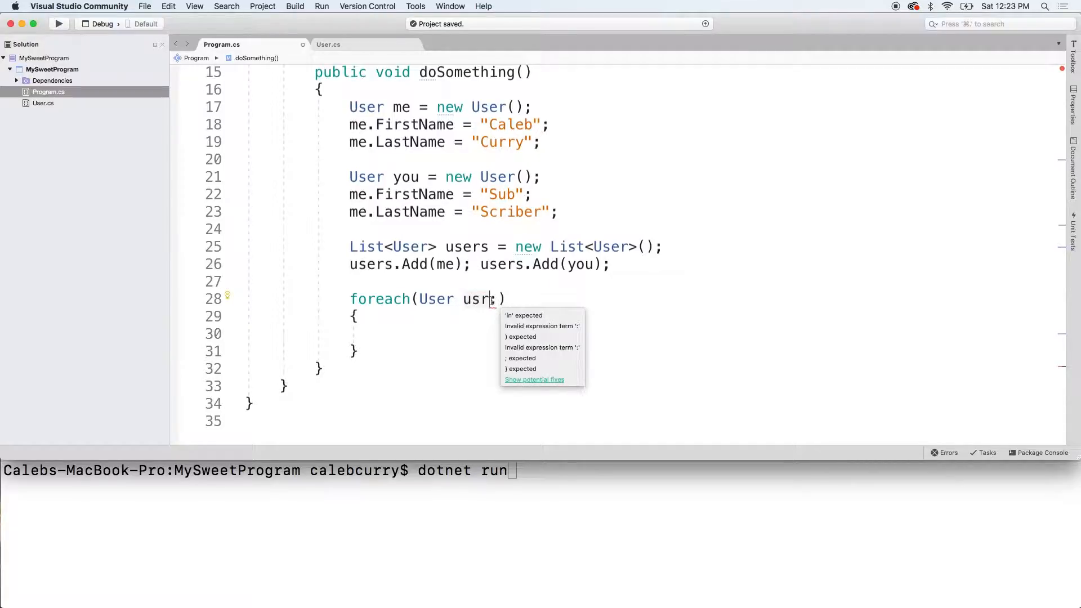
type(":")
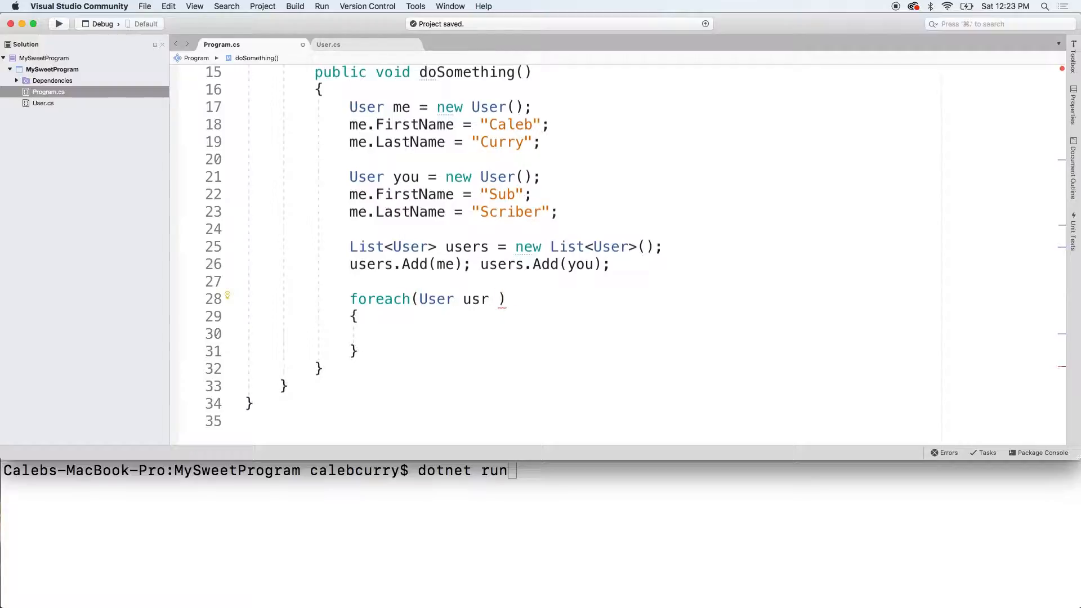
type("in U")
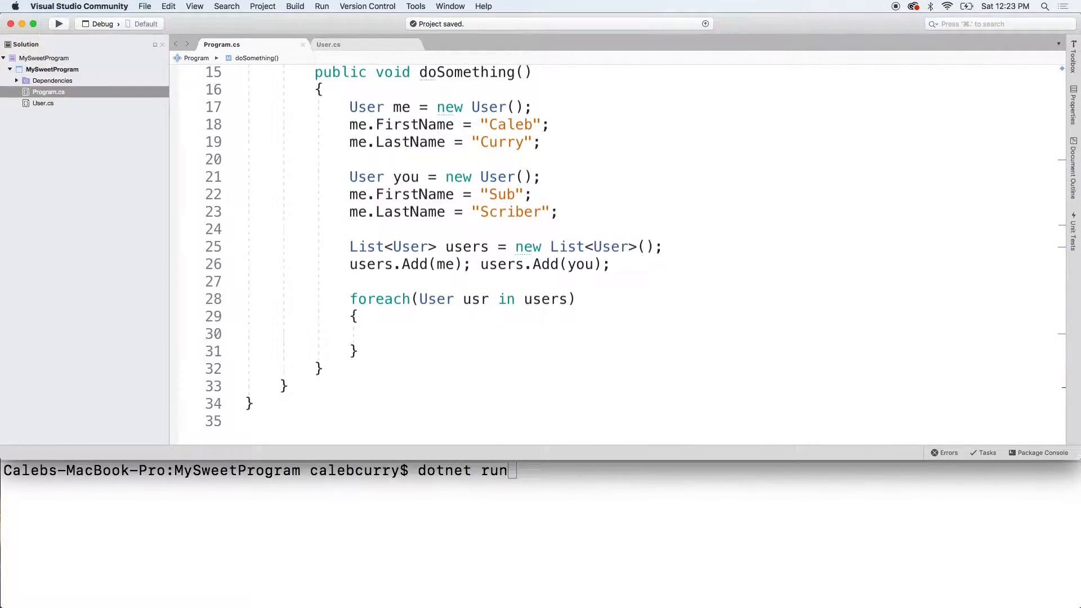
mouse_move(466, 289)
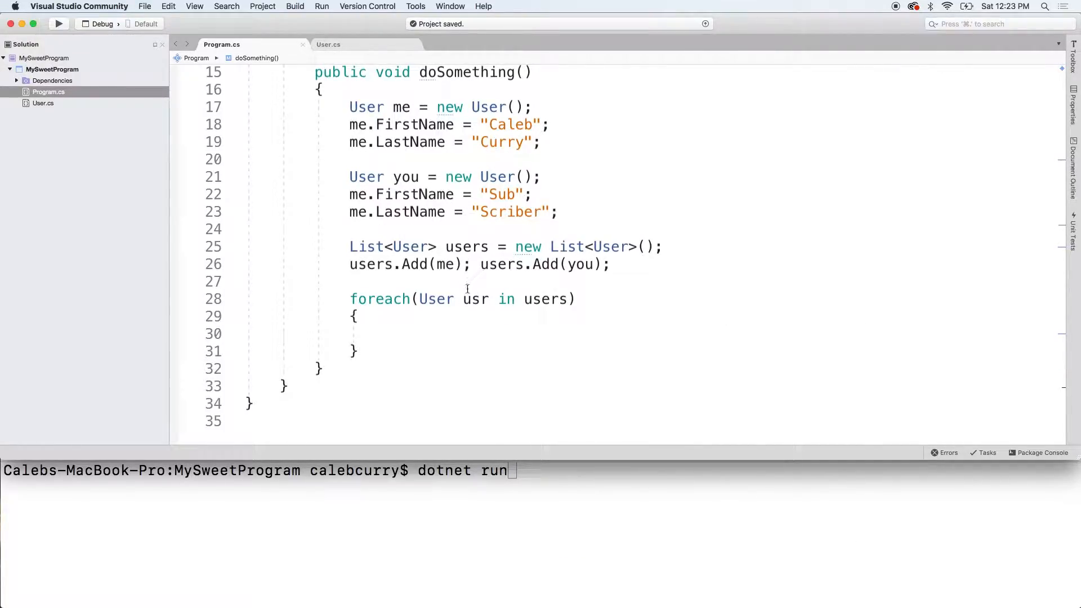
- Fill the loop body with Console.WriteLine(usr.FullName);
double_click(475, 299)
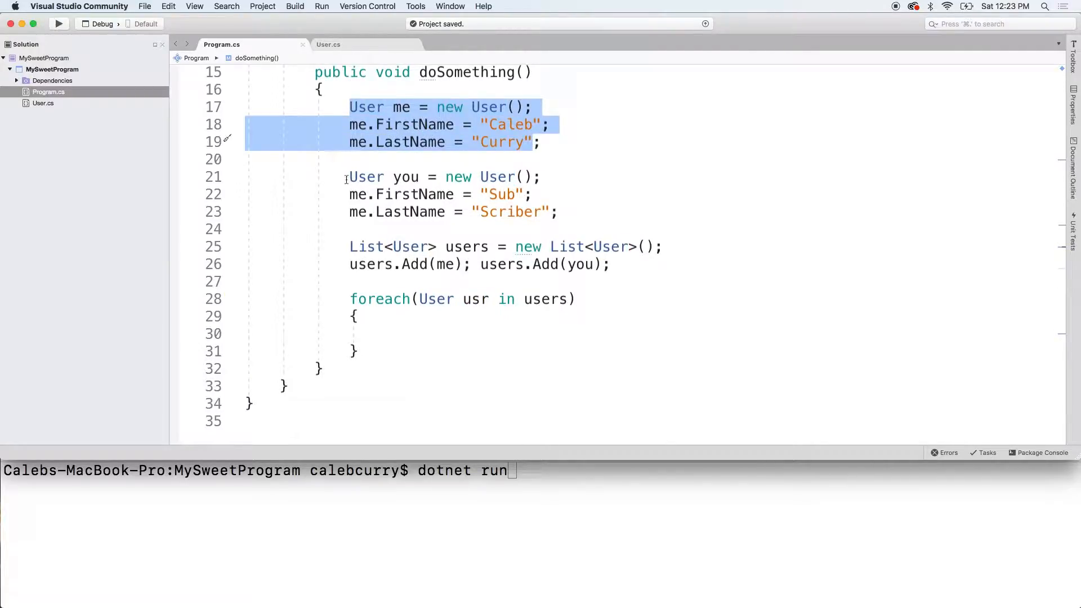
type("Console.WriteLine();")
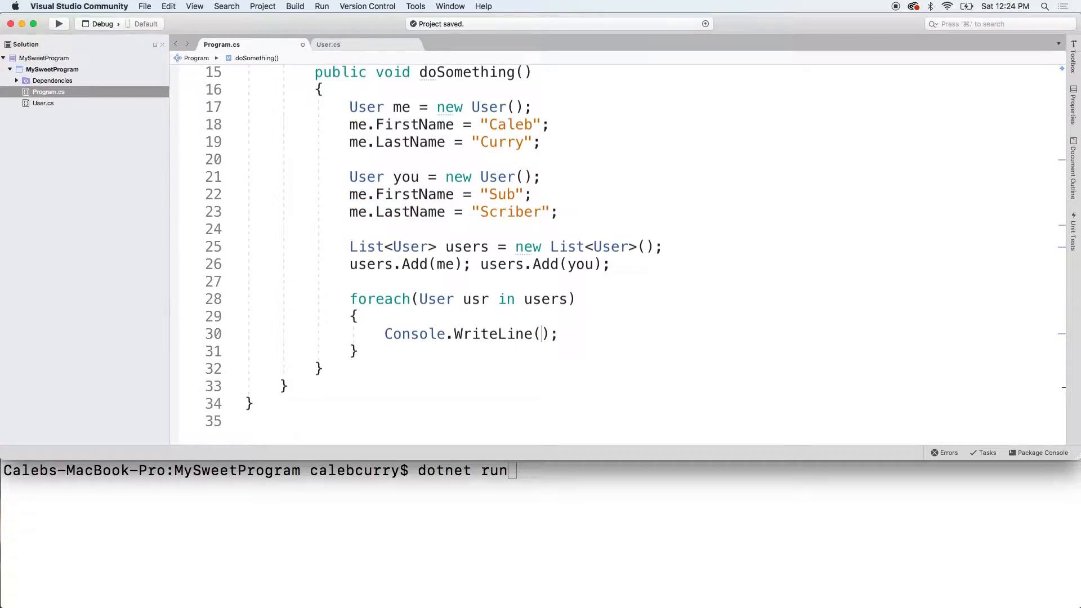
type("usr")
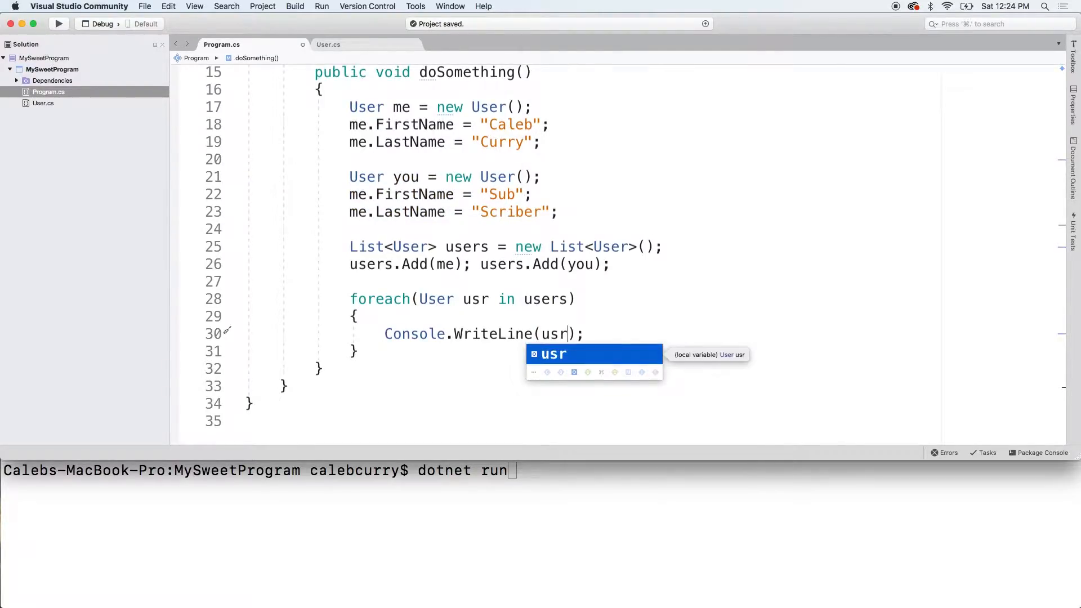
key("Escape")
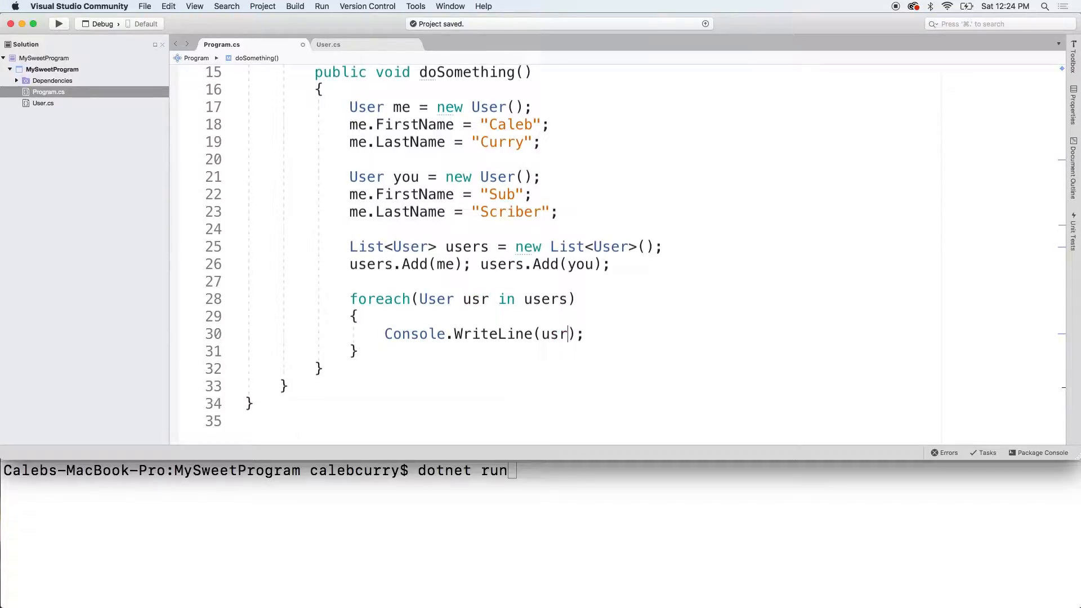
type(".FullName")
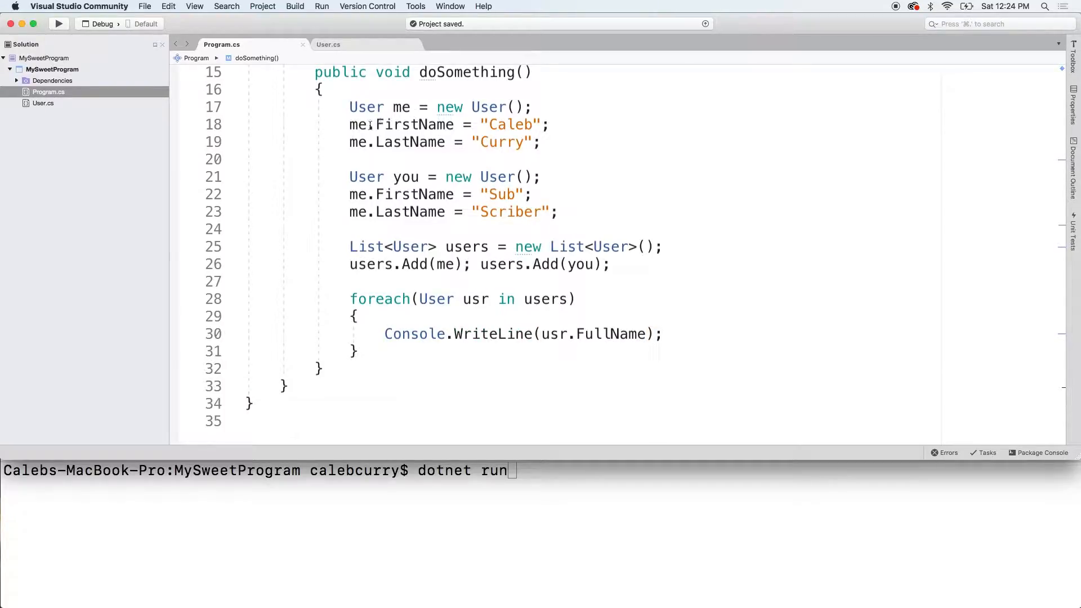
triple_click(523, 334)
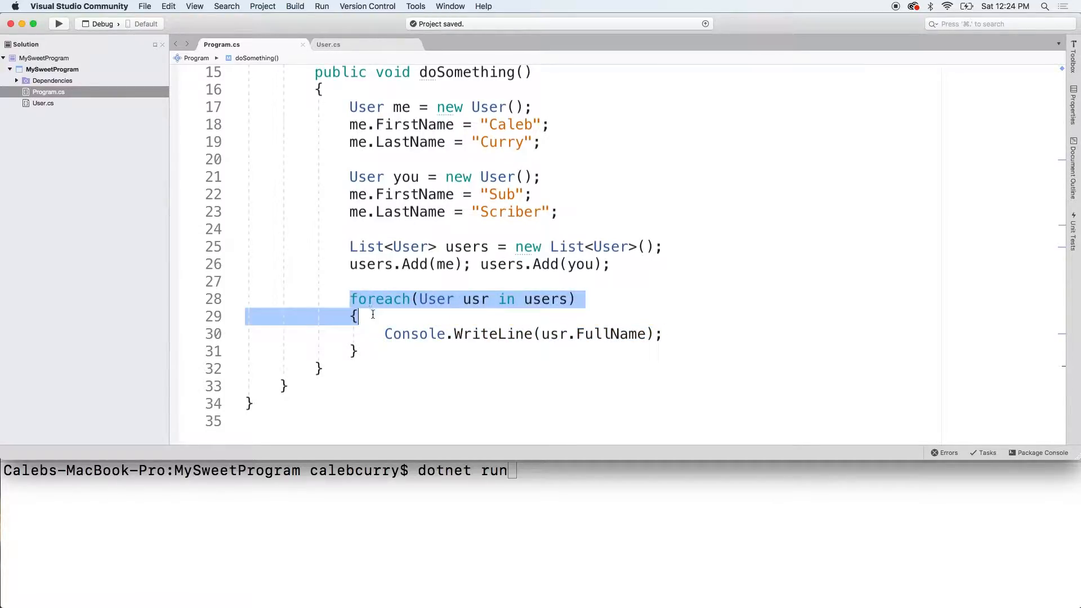
left_click(369, 351)
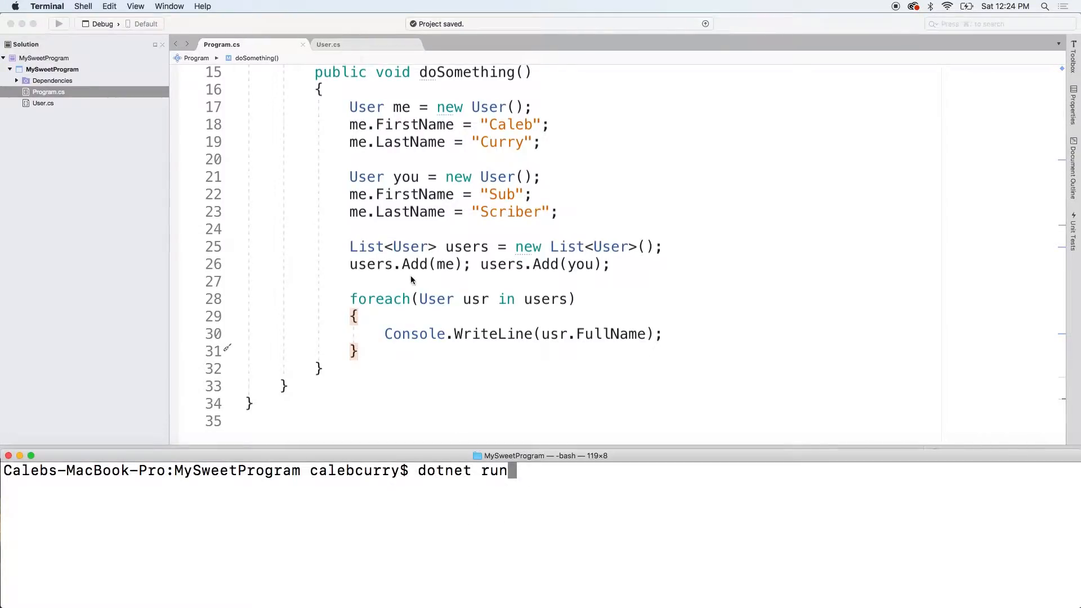
mouse_move(544, 489)
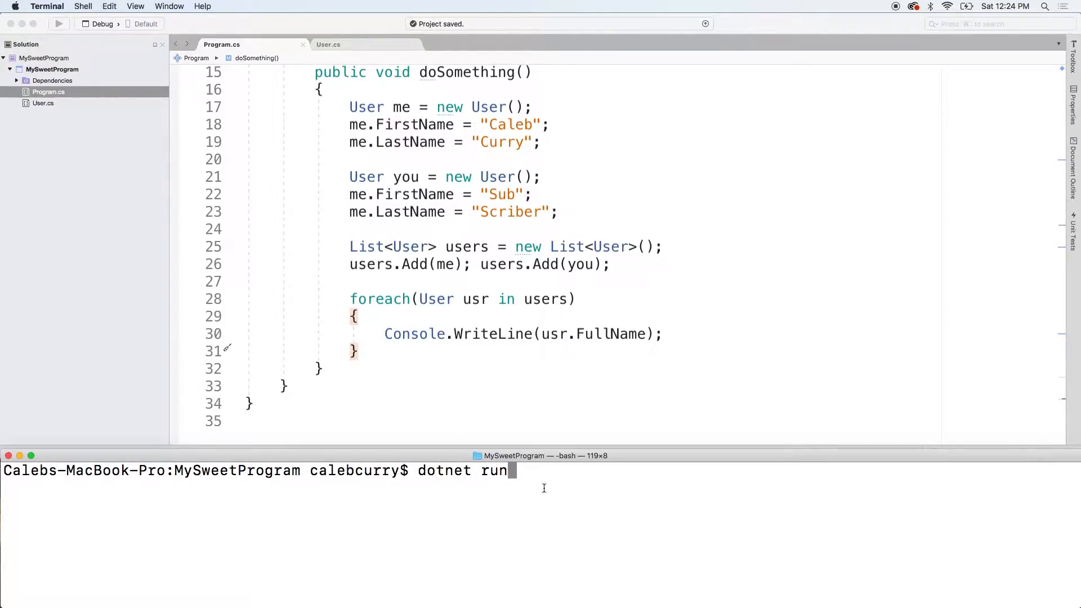
- Run dotnet run and highlight the lone Sub Scriber output line
key("Return")
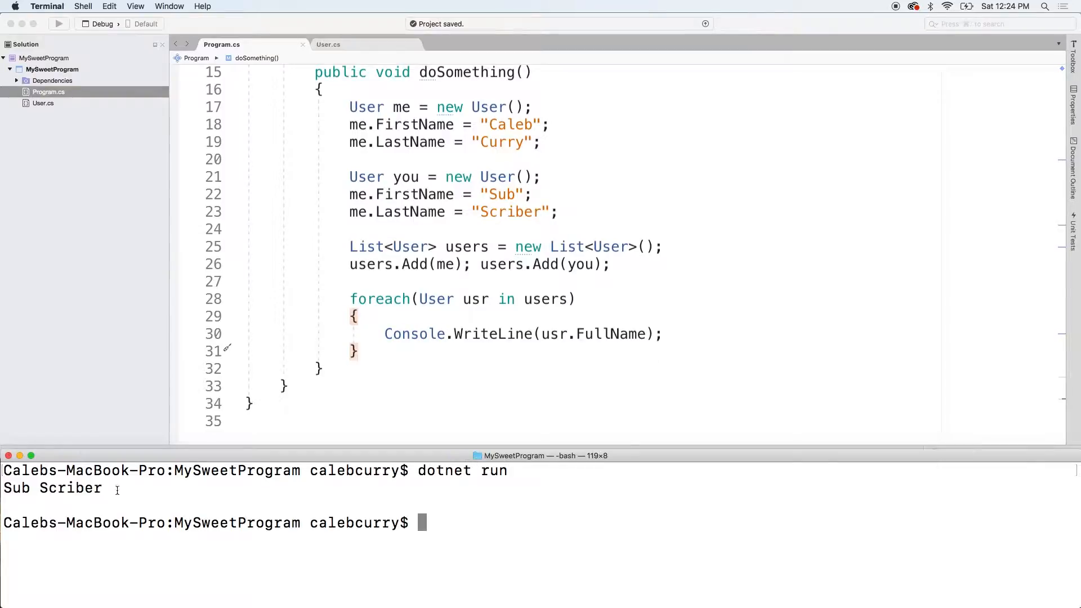
double_click(51, 489)
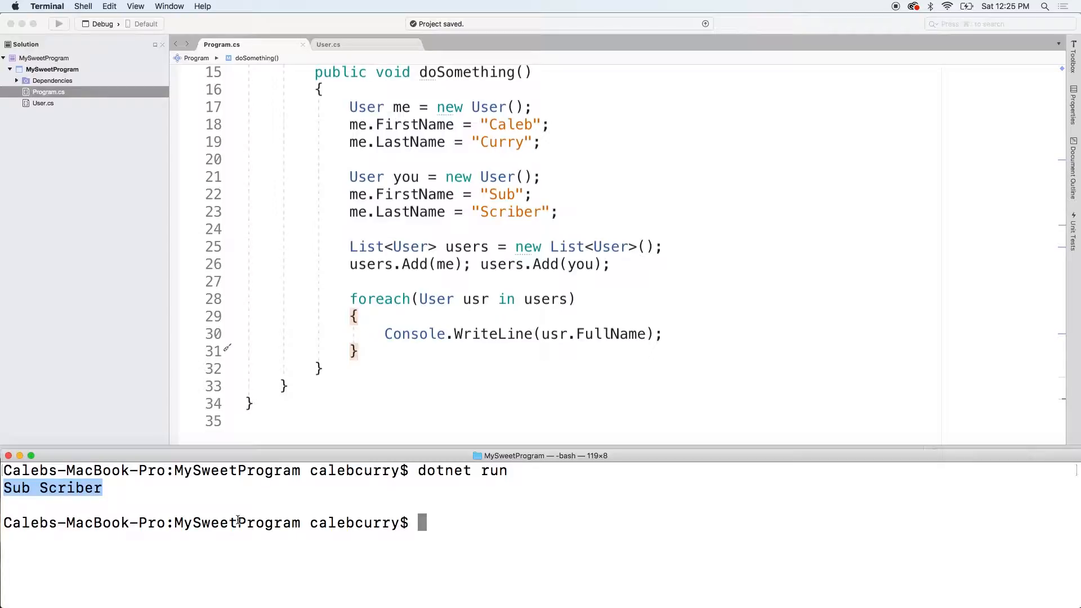
mouse_move(265, 283)
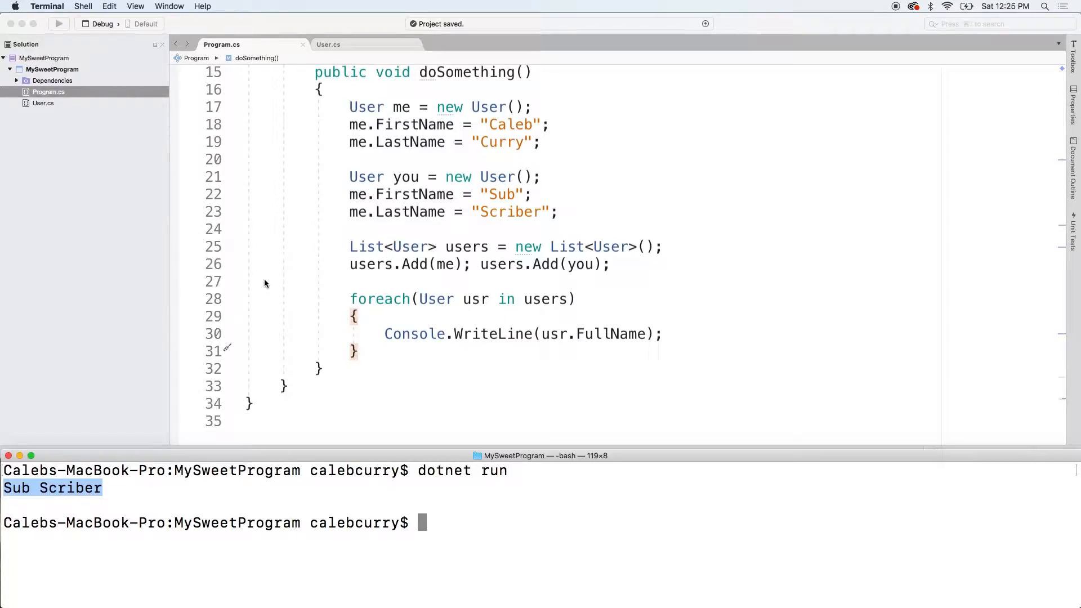
mouse_move(184, 212)
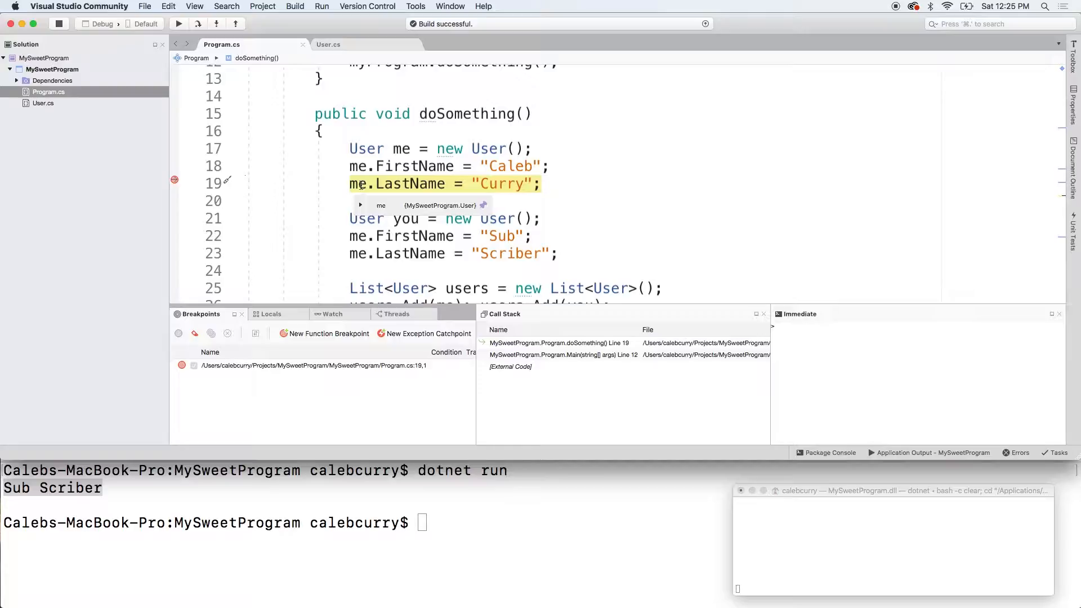
- Pause at the me.LastName breakpoint and step over to line 22
left_click(360, 205)
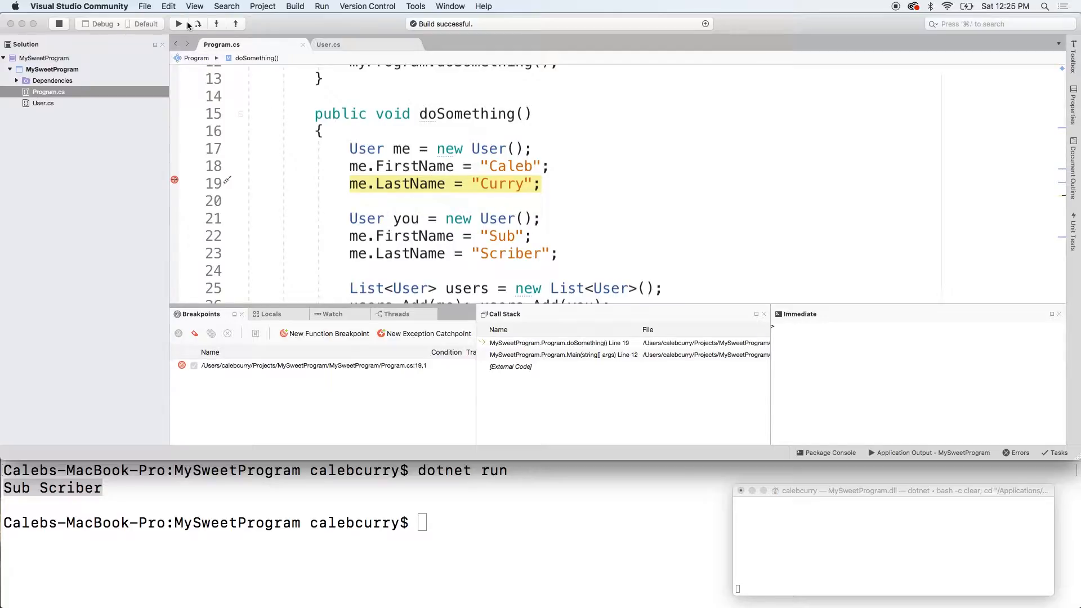
left_click(198, 24)
type("you")
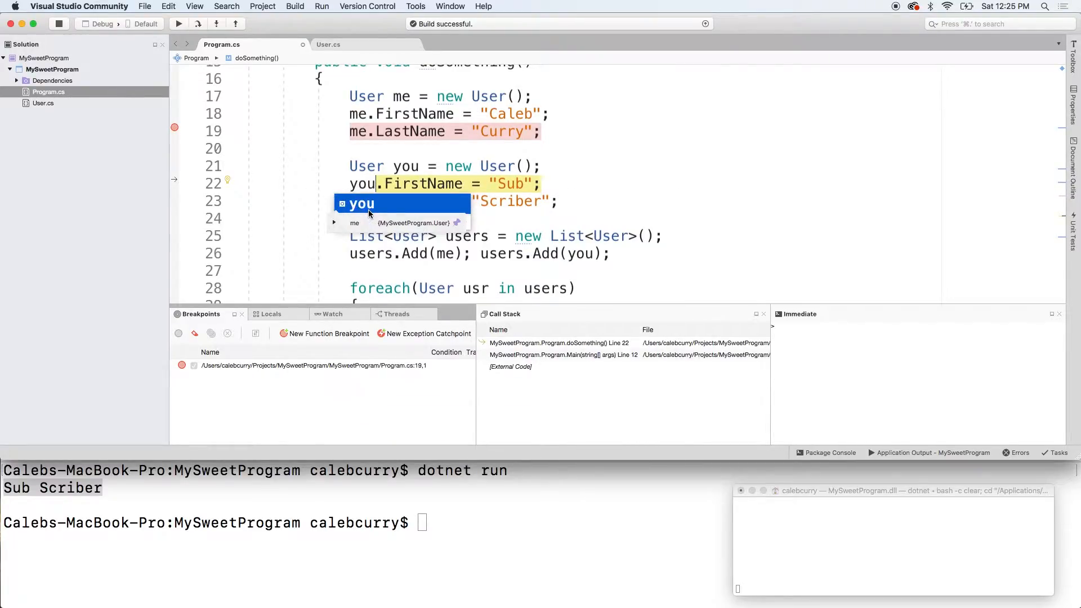
- Change the Sub and Scriber assignments on lines 22-23 from me to you
type("y")
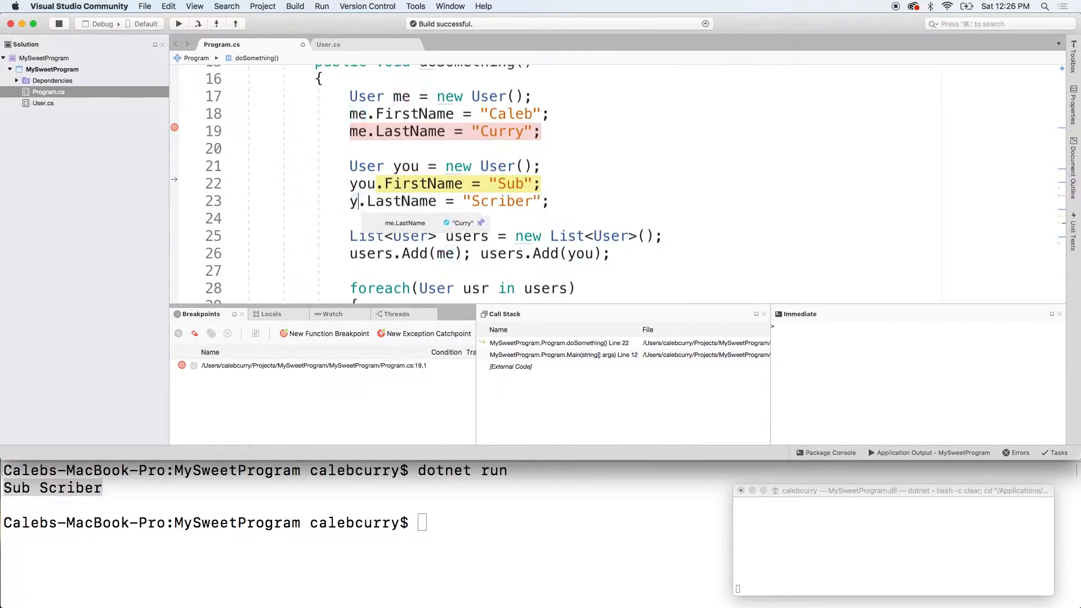
type("ou")
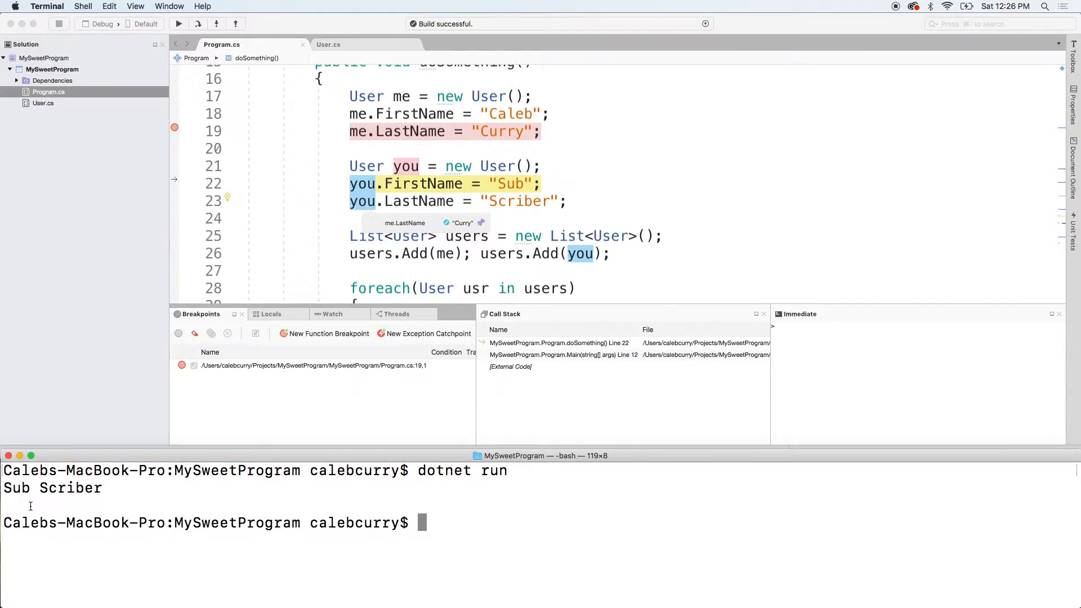
mouse_move(80, 510)
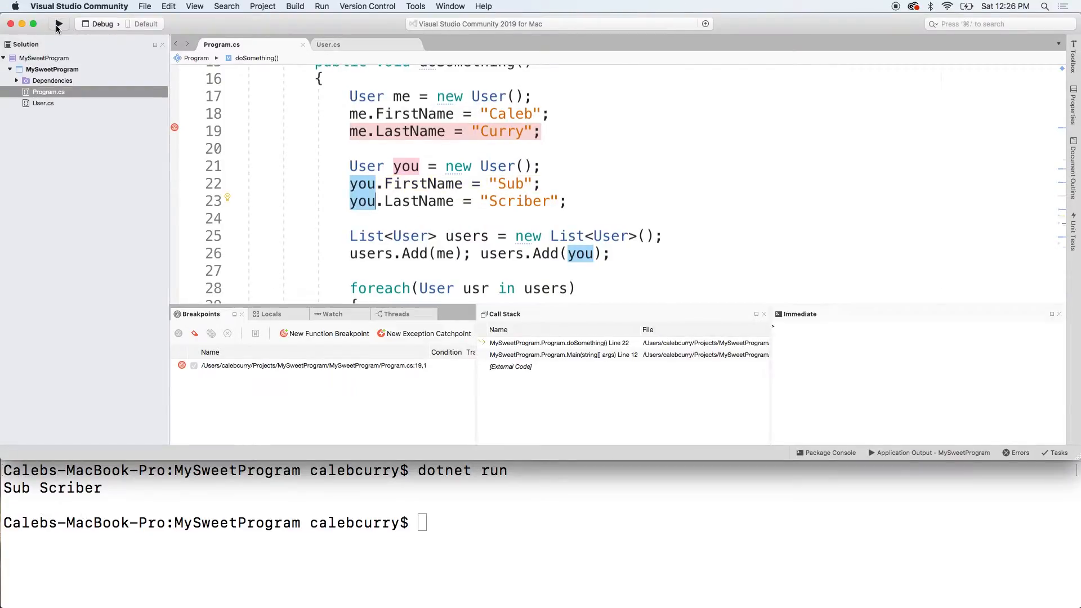
- Rerun dotnet run in Terminal and highlight the Caleb Curry output line
left_click(59, 24)
type("dotnet run")
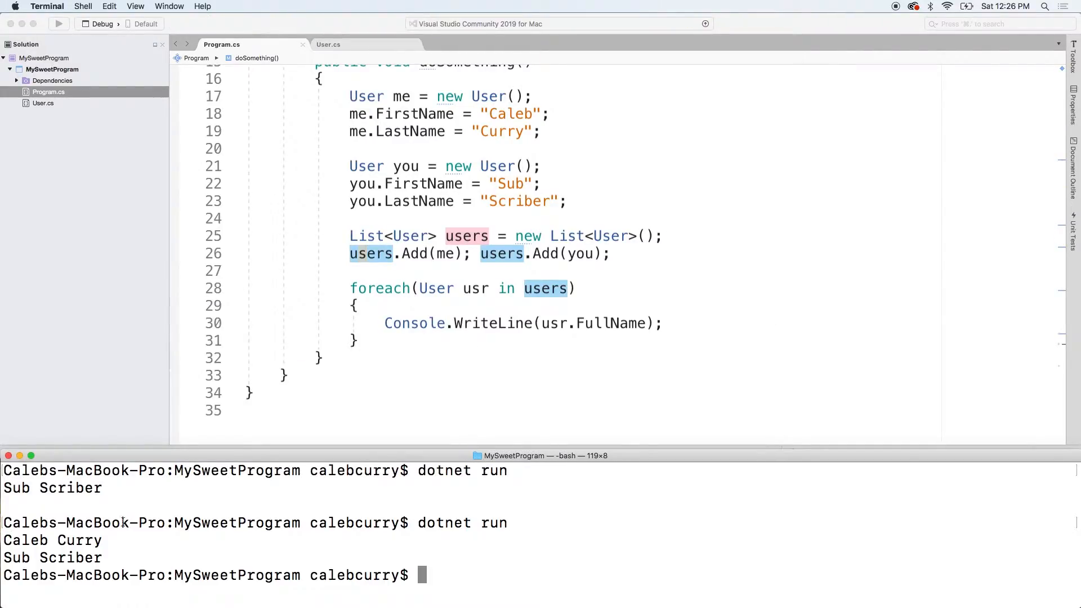
double_click(52, 541)
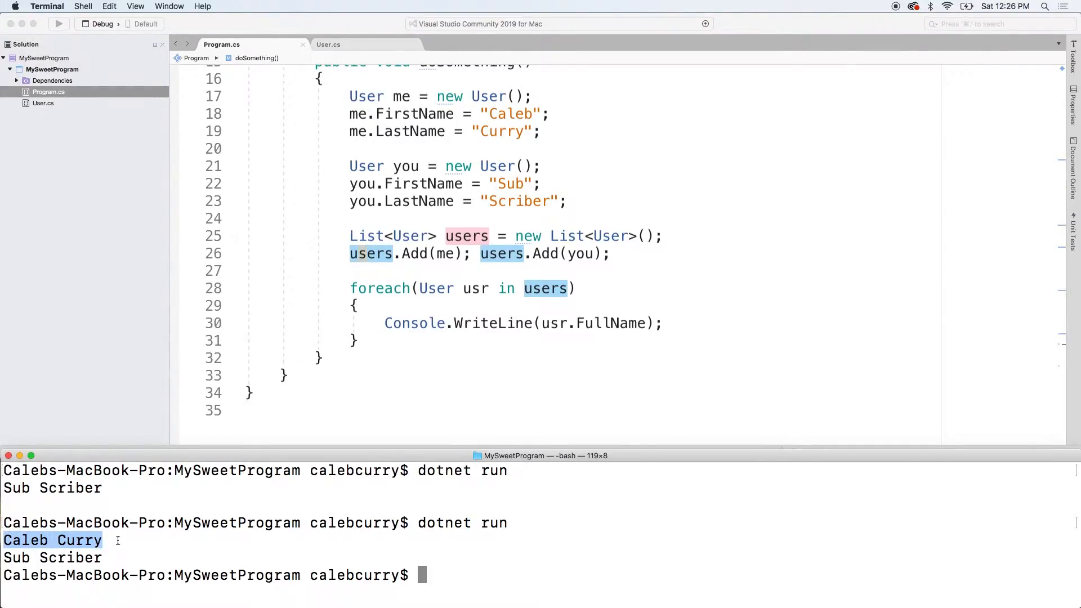